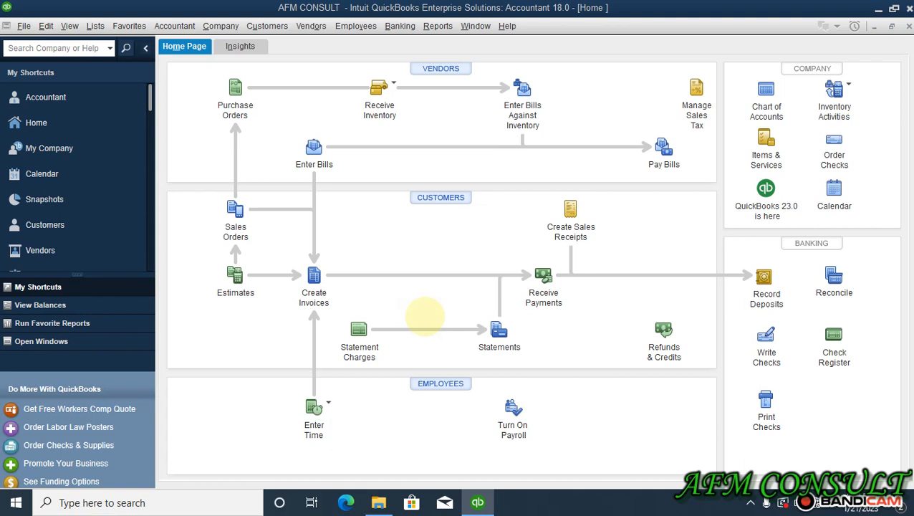
pyautogui.moveTo(450, 307)
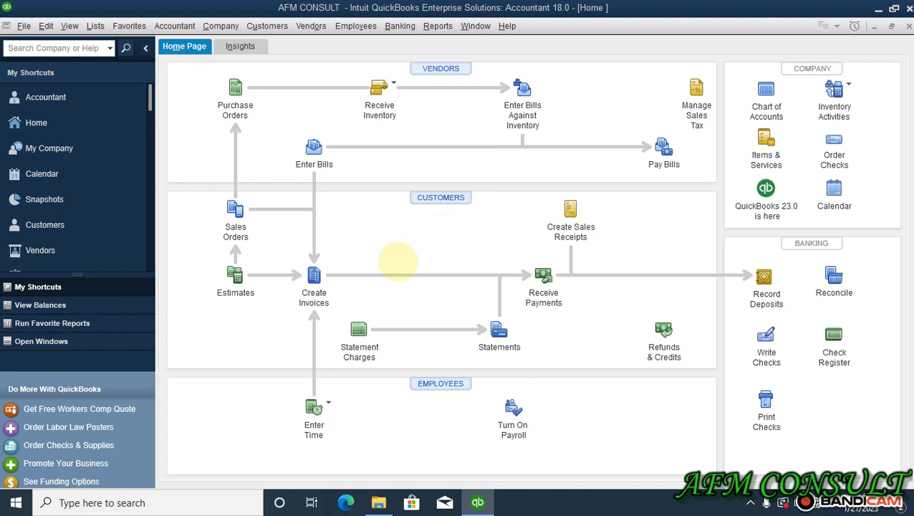
pyautogui.moveTo(422, 263)
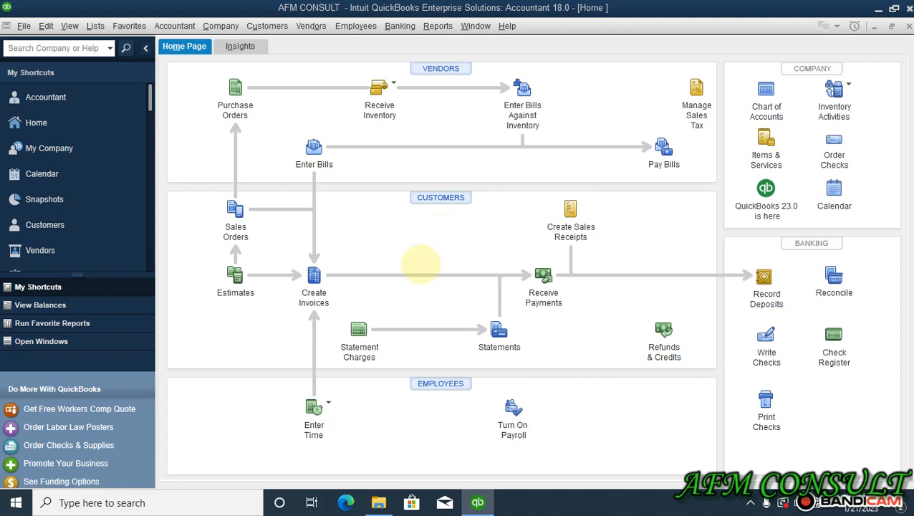
pyautogui.moveTo(573, 270)
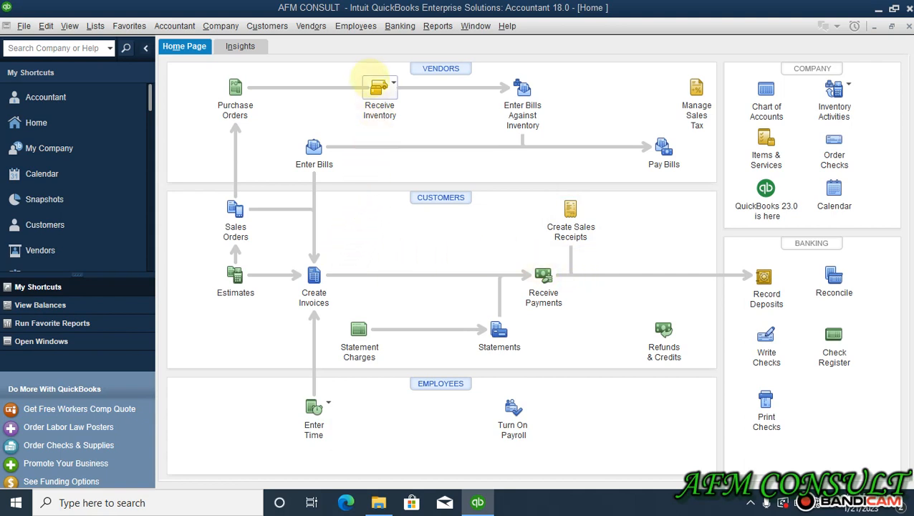
pyautogui.moveTo(360, 194)
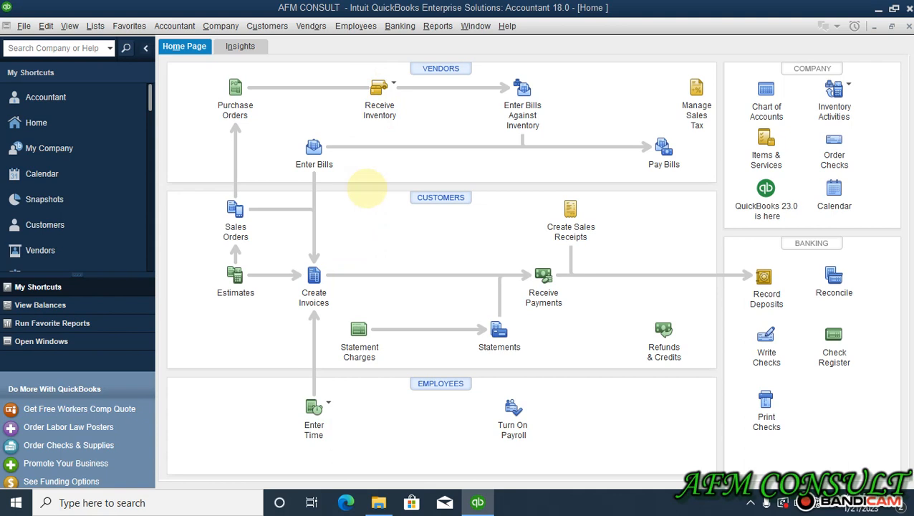
pyautogui.moveTo(391, 142)
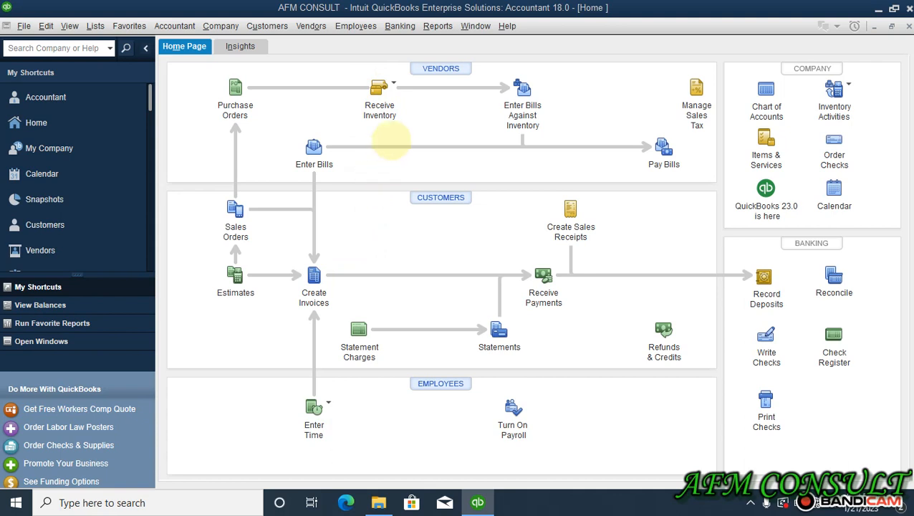
pyautogui.moveTo(765, 336)
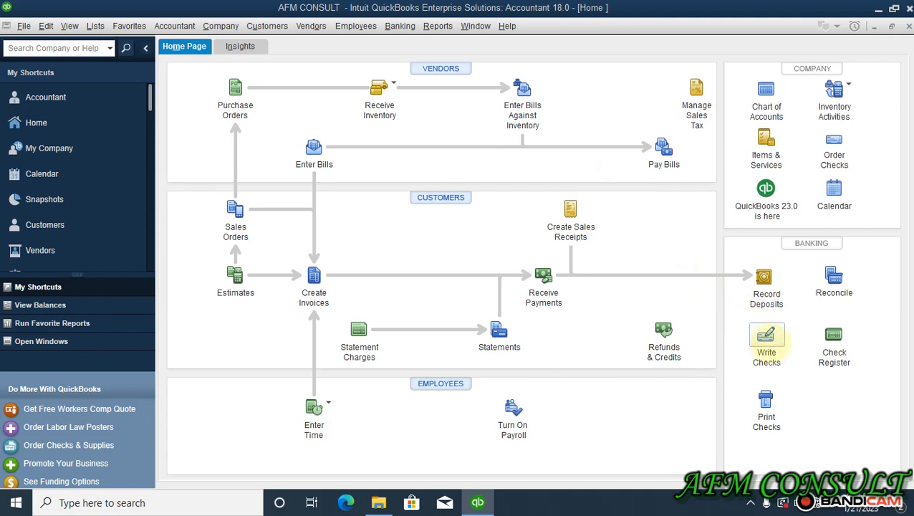
pyautogui.moveTo(766, 335)
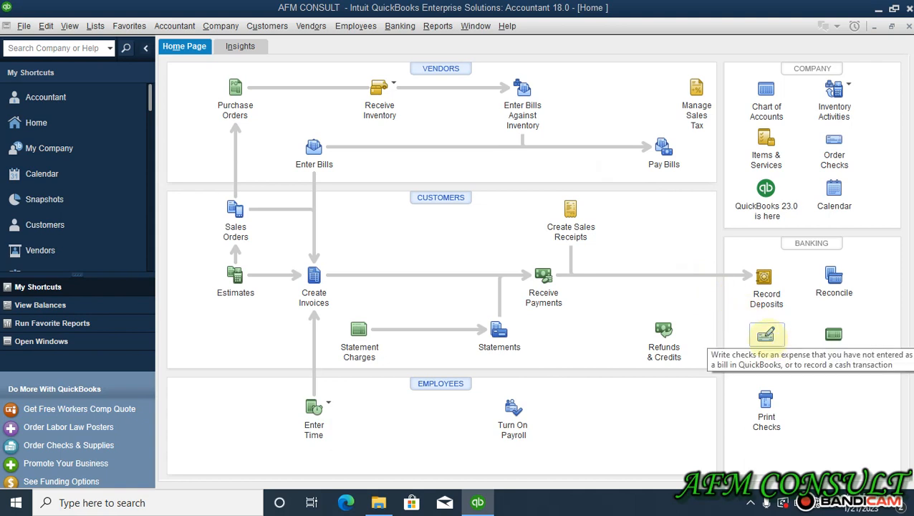
pyautogui.moveTo(439, 25)
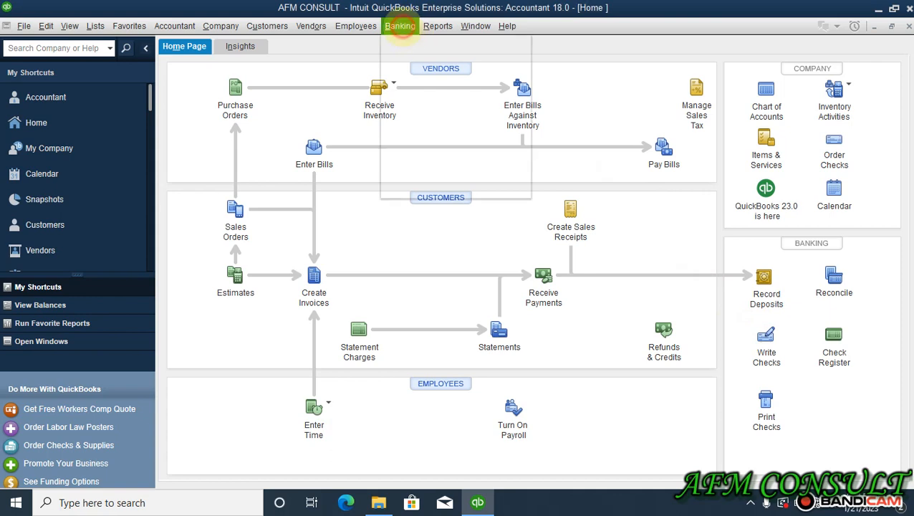
# Start a Write Checks cheque on Petty Cash and choose DBS COMPANY as payee
pyautogui.click(400, 26)
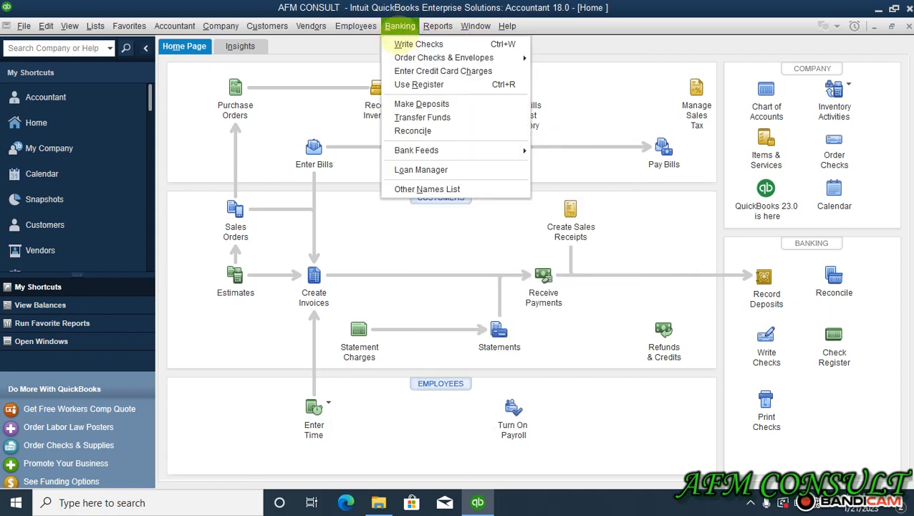
pyautogui.click(464, 46)
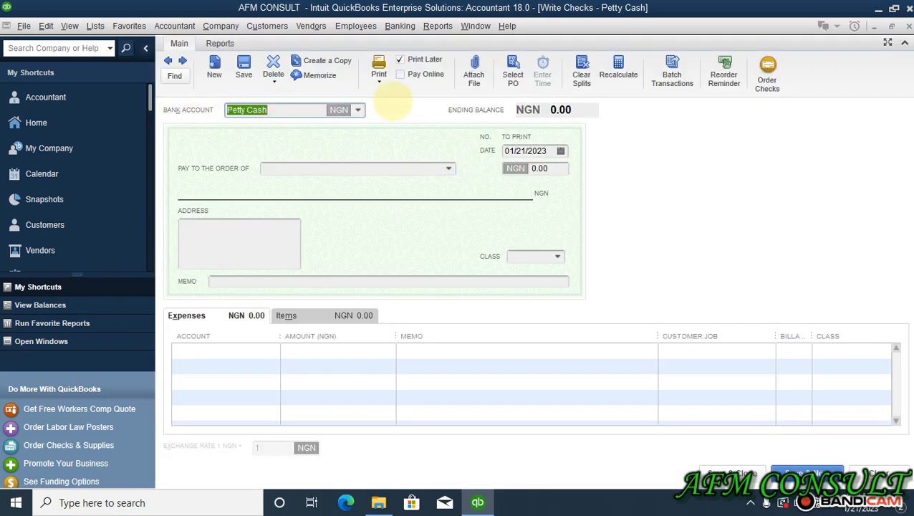
pyautogui.click(356, 109)
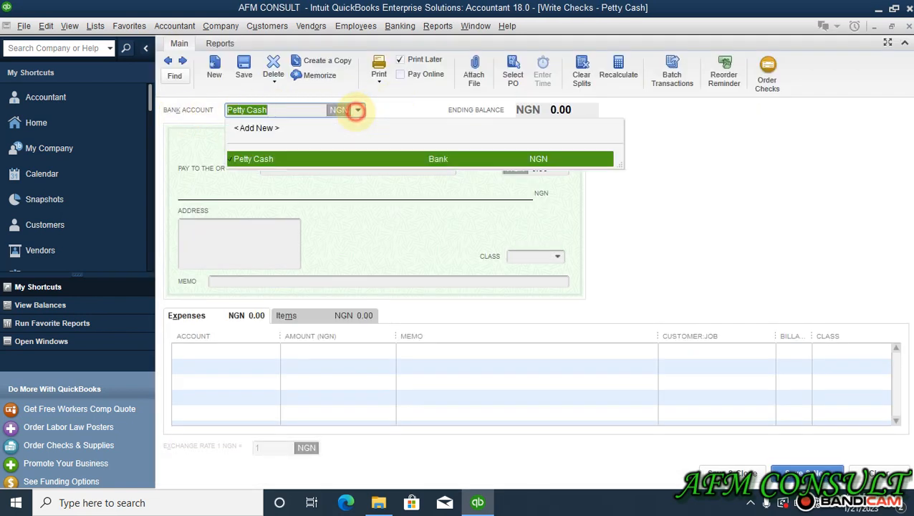
pyautogui.click(252, 157)
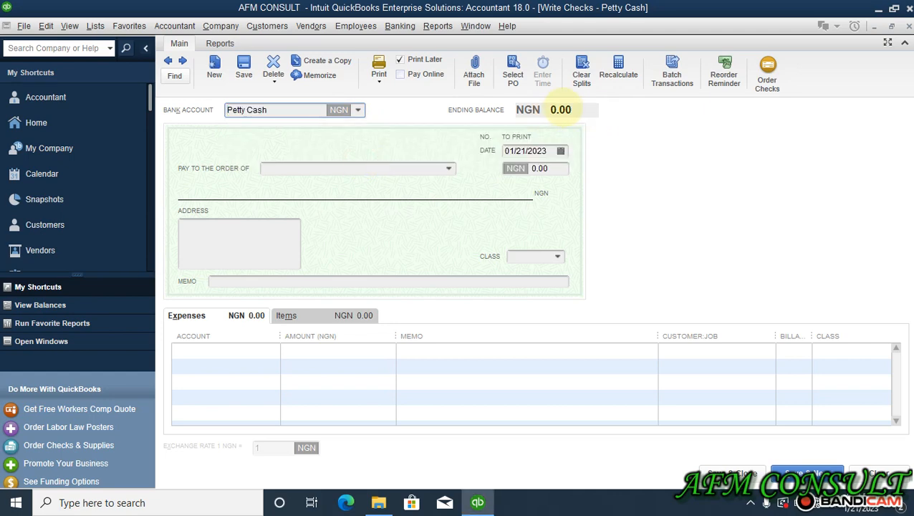
pyautogui.moveTo(545, 68)
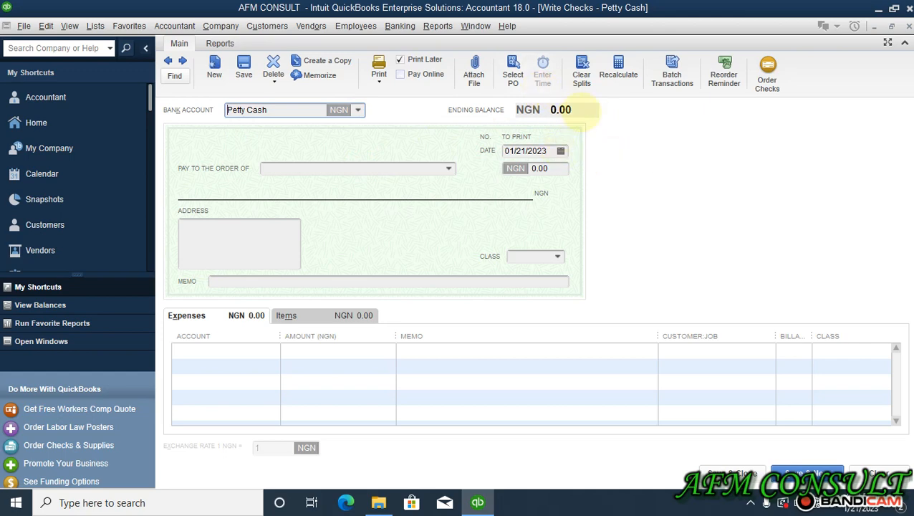
pyautogui.moveTo(572, 150)
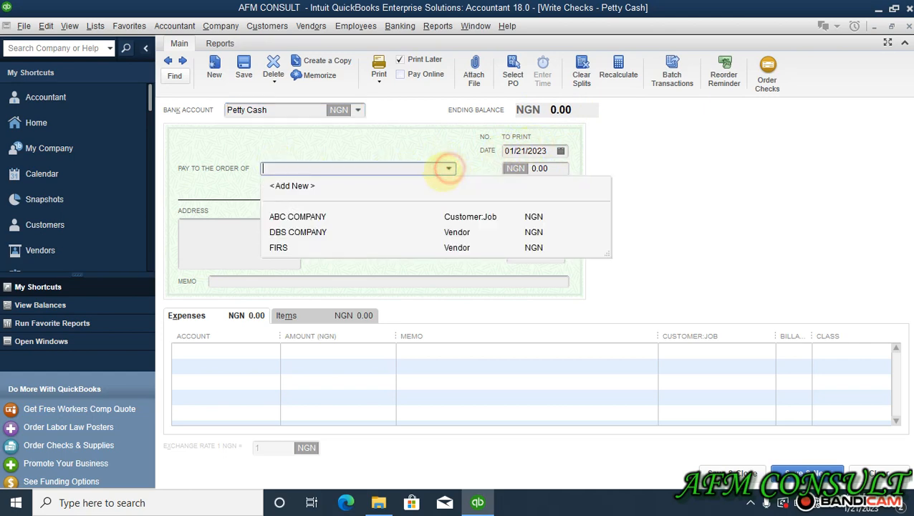
pyautogui.click(298, 232)
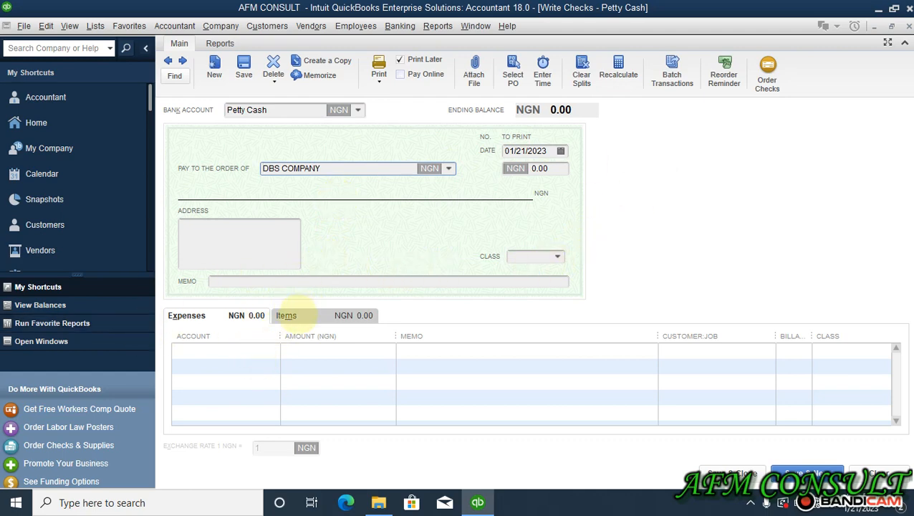
# Enter one Ceiling Fan at 100,000, revise the cost to 90,000, and keep the stored item cost unchanged
pyautogui.click(287, 315)
pyautogui.write('Ceiling Fan')
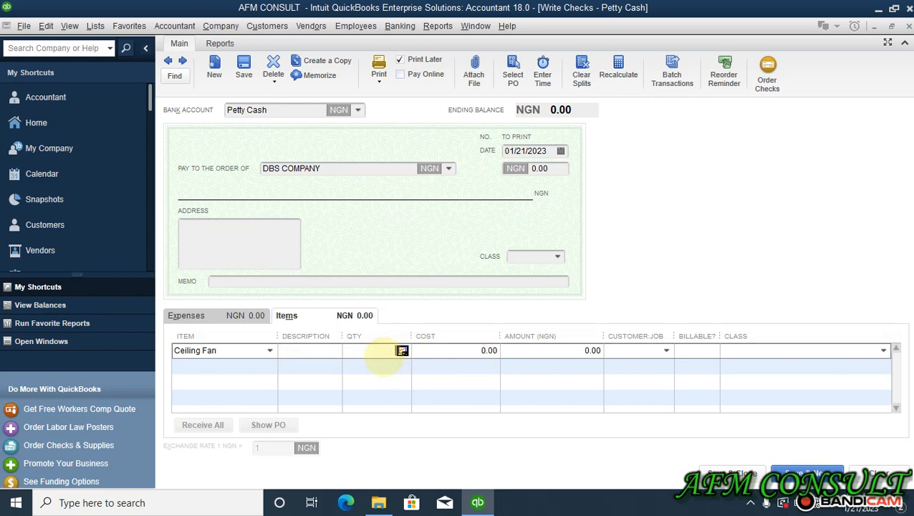
pyautogui.write('1')
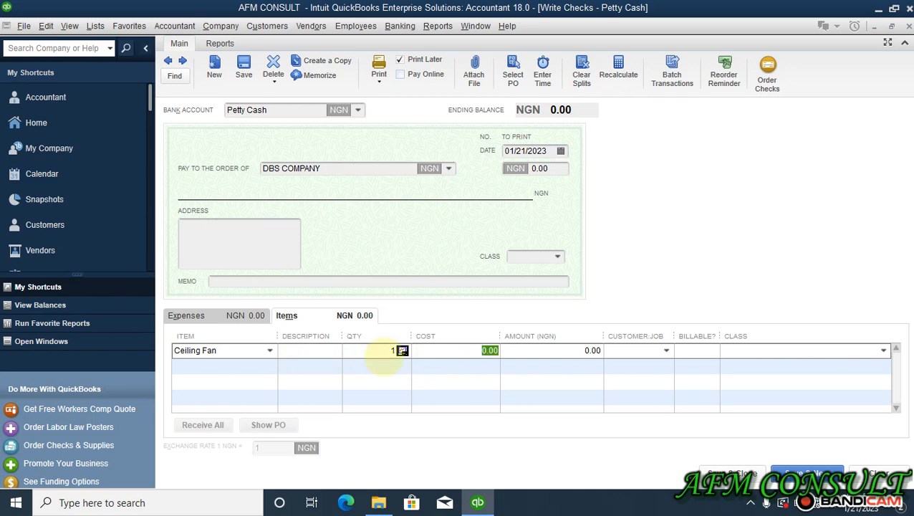
pyautogui.write('100000')
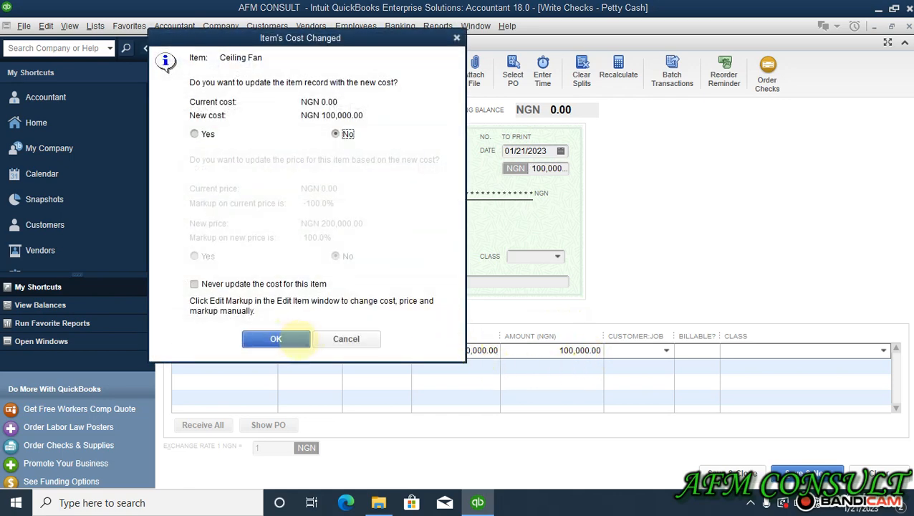
pyautogui.click(275, 338)
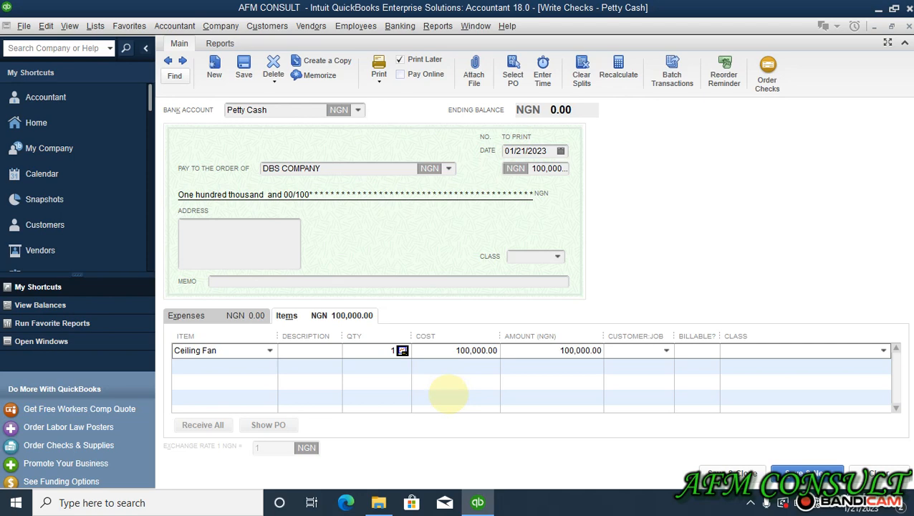
pyautogui.click(552, 350)
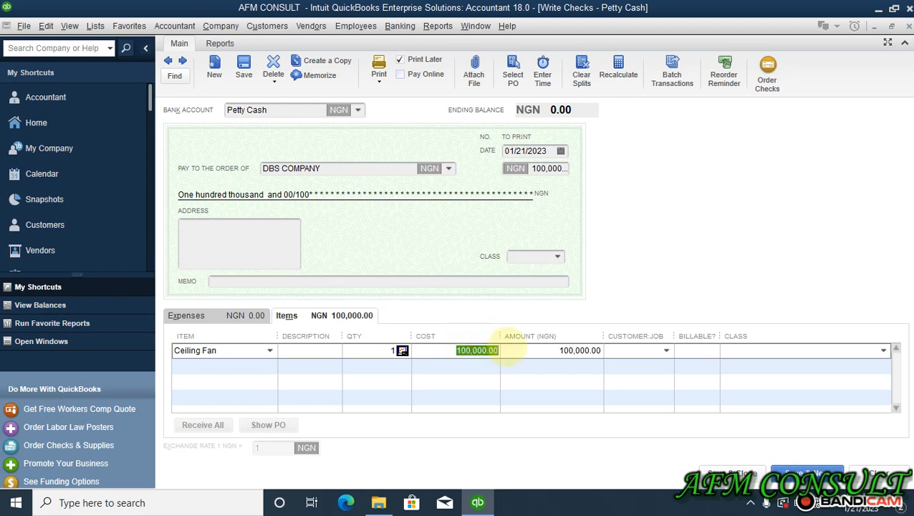
pyautogui.write('90000')
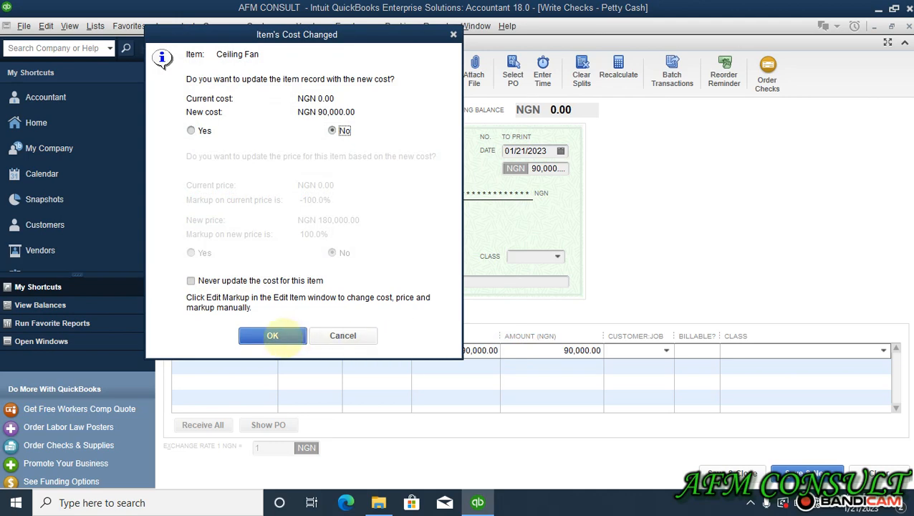
pyautogui.click(272, 335)
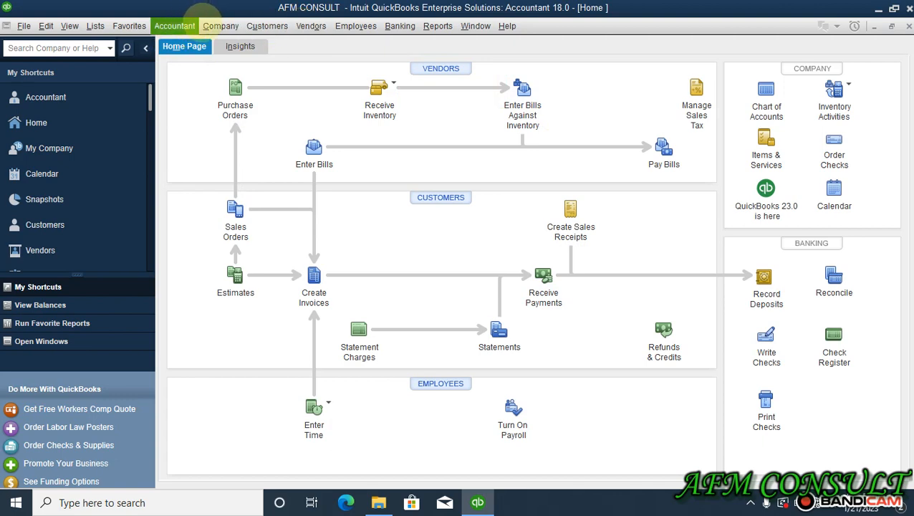
# Review the Chart of Accounts balances for Petty Cash, Inventory Asset and Purchase Discounts
pyautogui.click(765, 91)
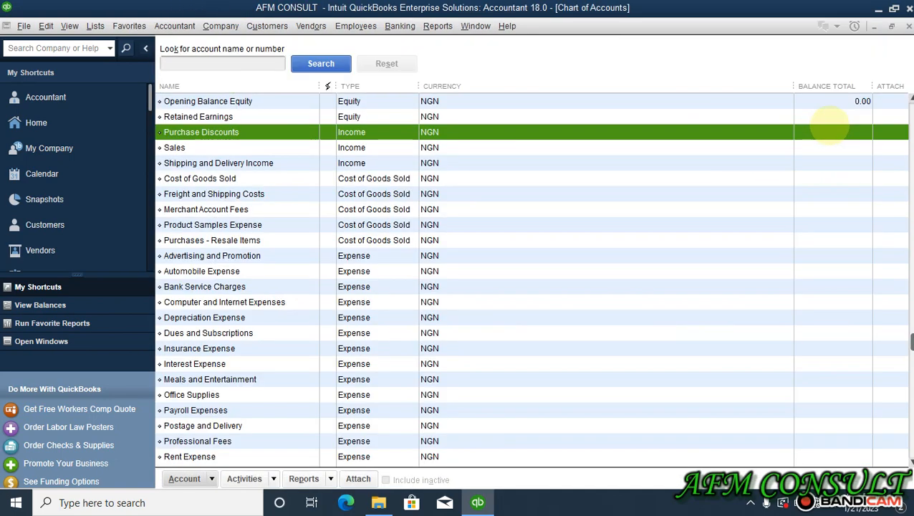
pyautogui.scroll(3)
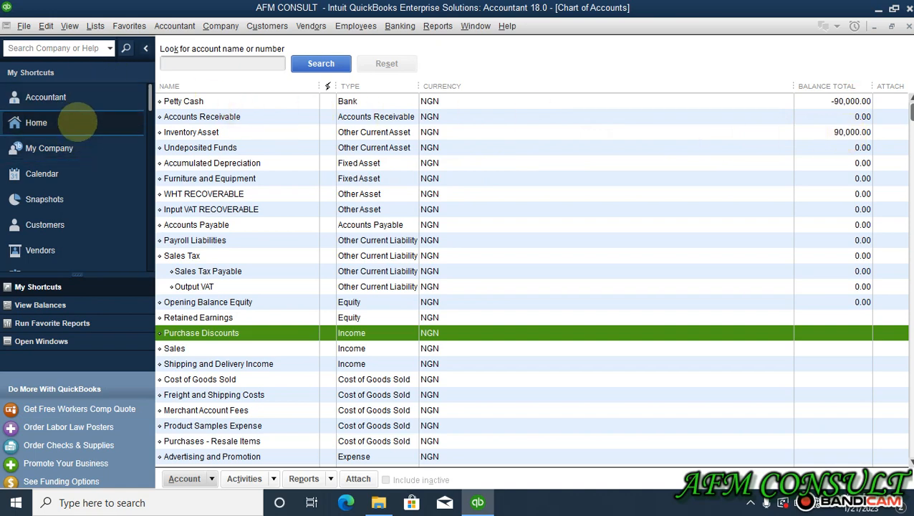
pyautogui.moveTo(298, 107)
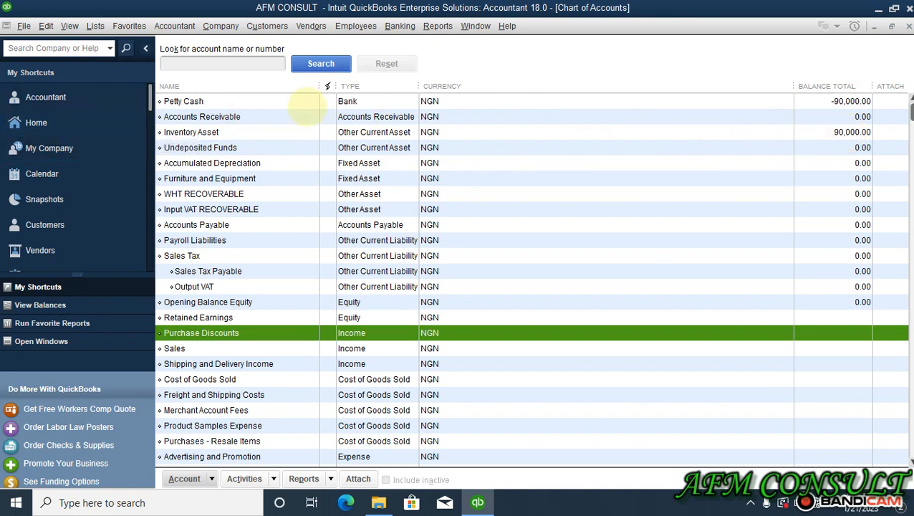
pyautogui.moveTo(476, 114)
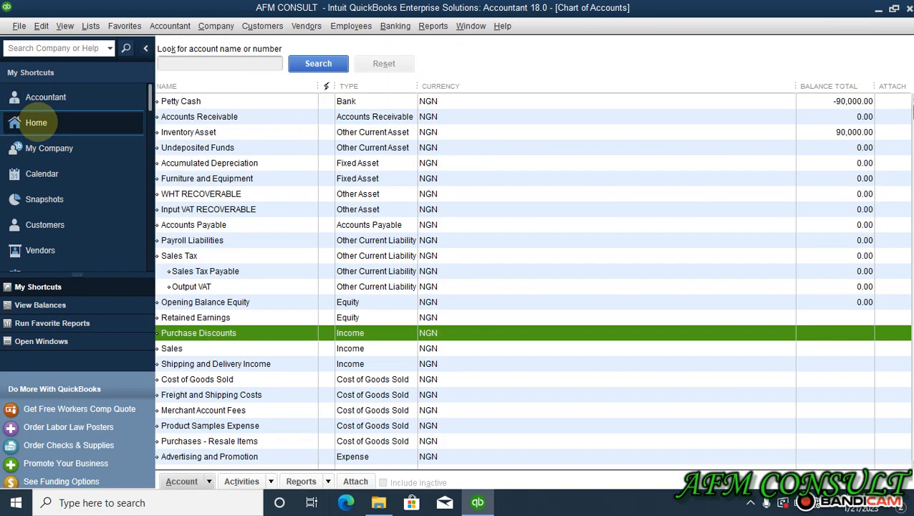
# Return to Home and start a new Receive Inventory with Bill form
pyautogui.click(36, 123)
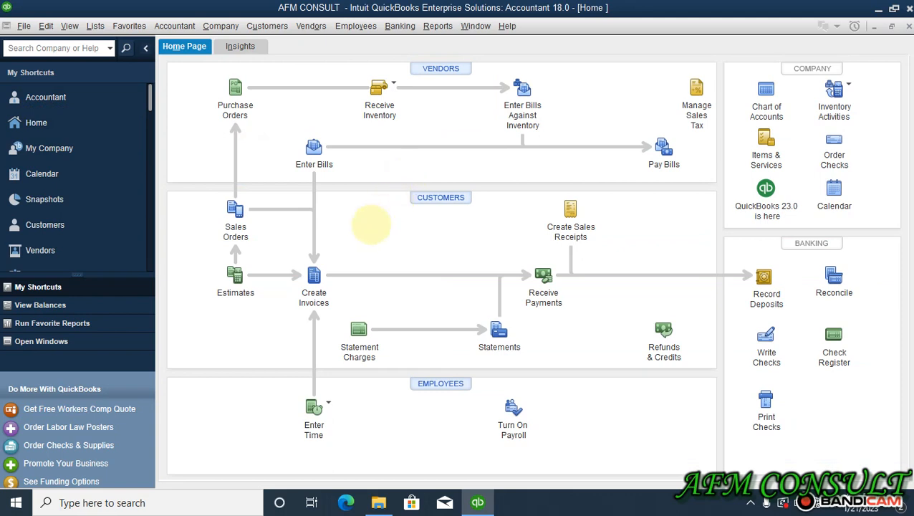
pyautogui.moveTo(349, 256)
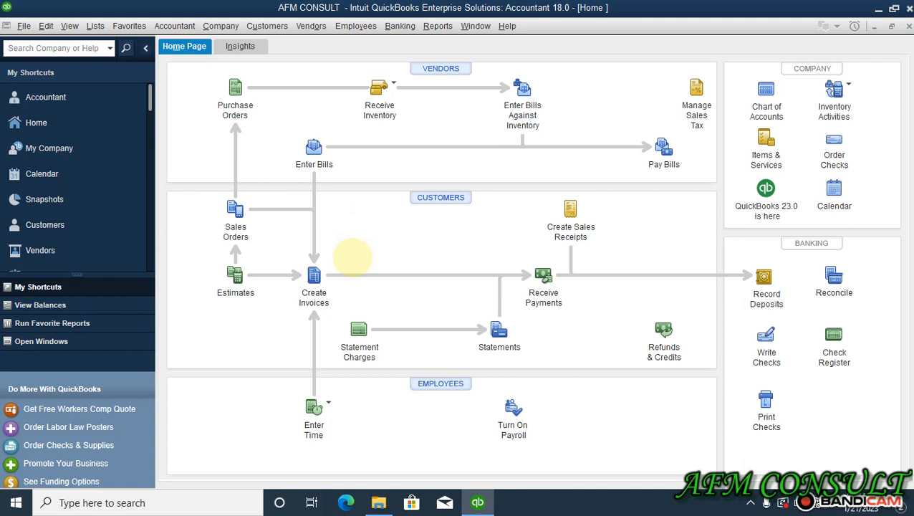
pyautogui.moveTo(353, 255)
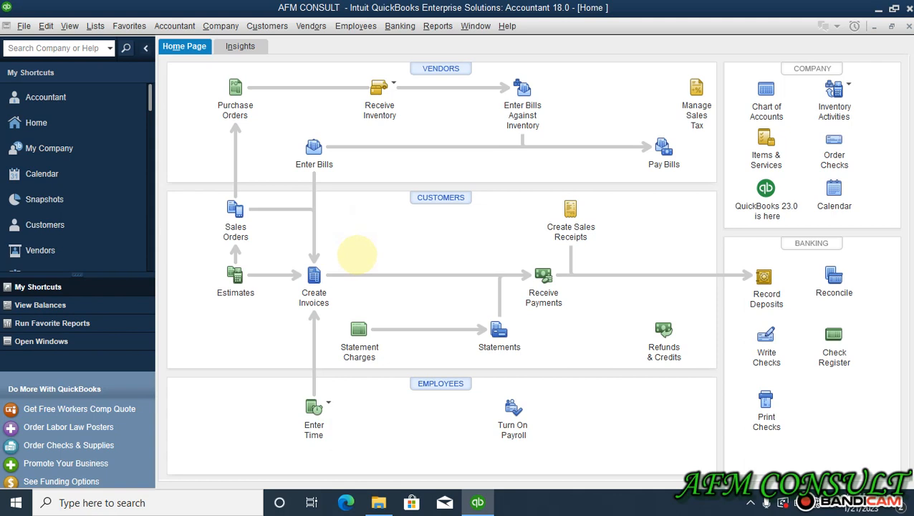
pyautogui.moveTo(765, 334)
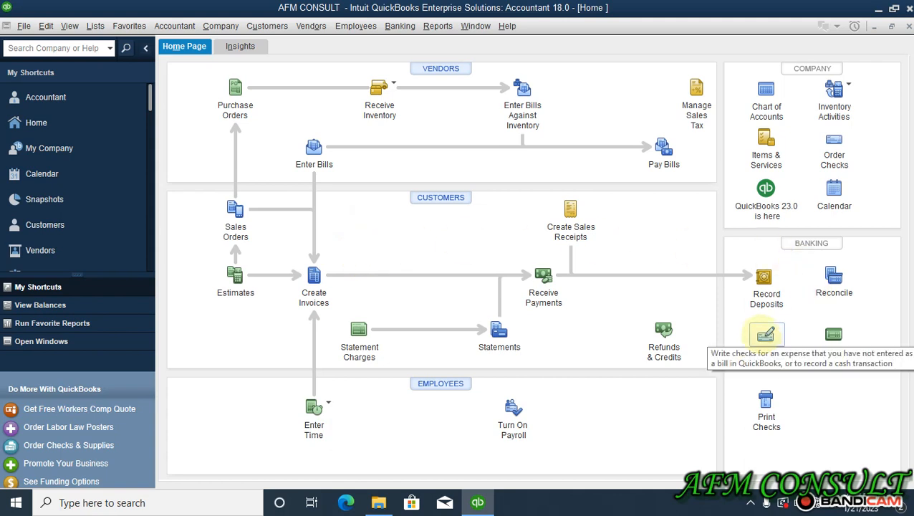
pyautogui.click(393, 86)
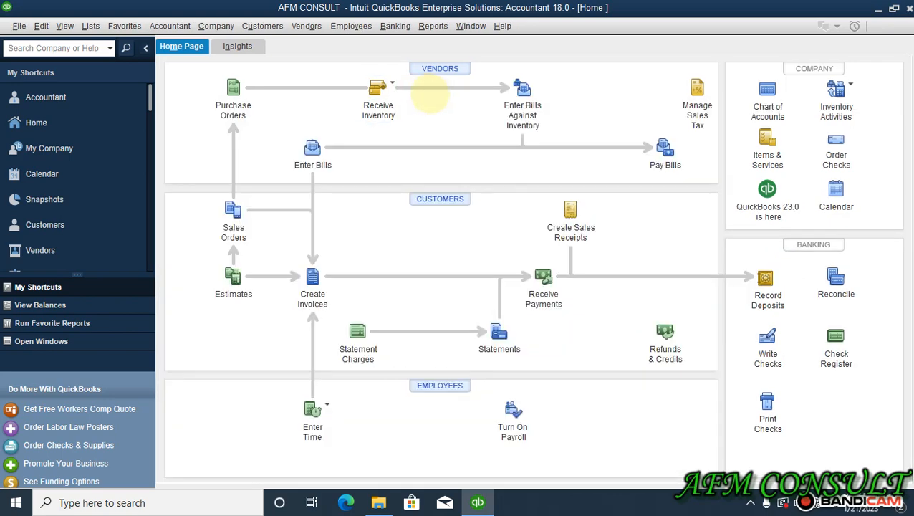
pyautogui.click(311, 152)
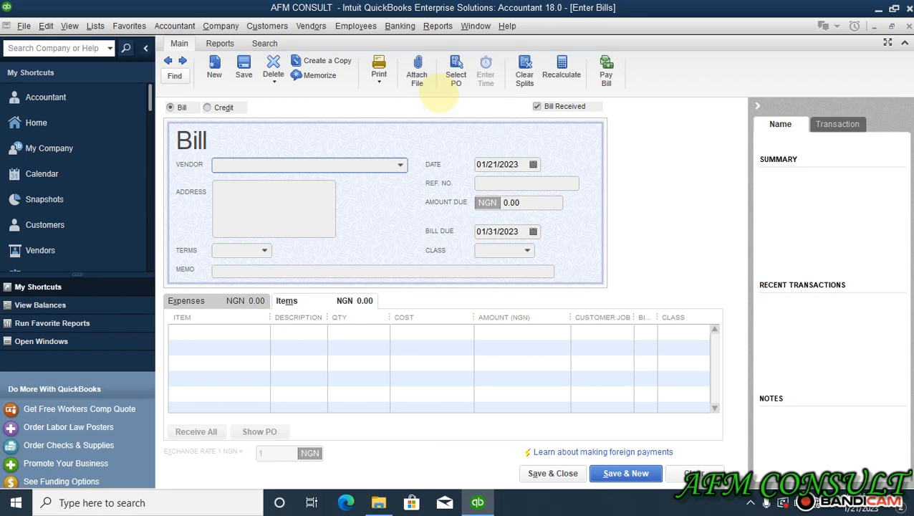
# Select DBS COMPANY as the bill's vendor, bringing in its default 2% 10 Net 30 terms
pyautogui.click(301, 163)
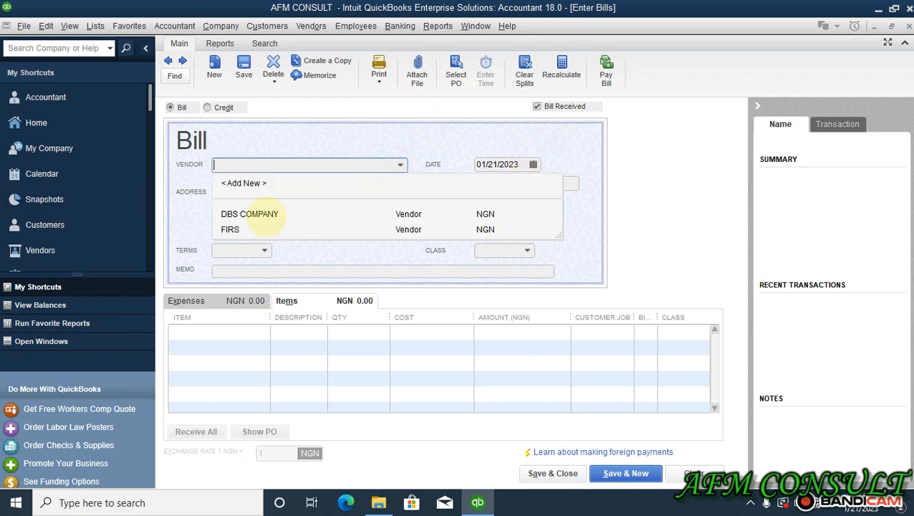
pyautogui.click(249, 214)
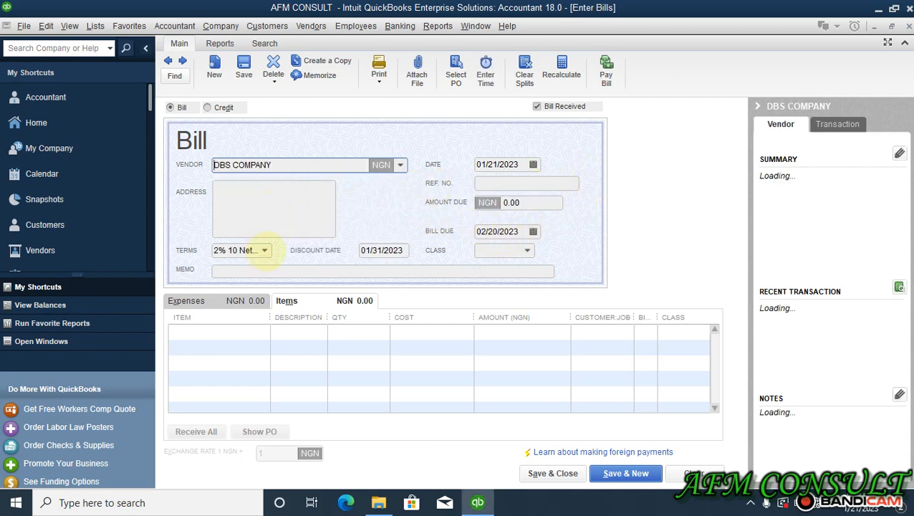
pyautogui.click(267, 249)
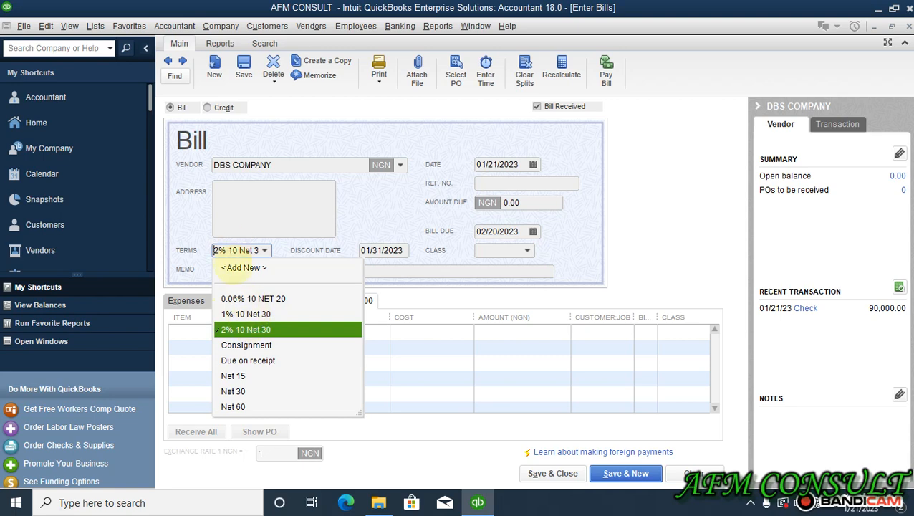
# Create new terms 10% 10 NET 30 — net due 30 days, 10% discount within 10 days — and save them
pyautogui.click(241, 268)
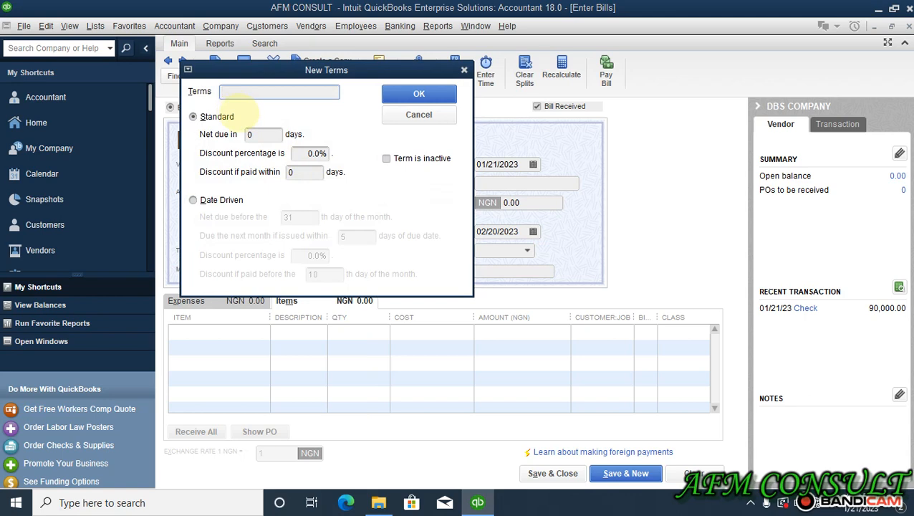
pyautogui.write('10% 10')
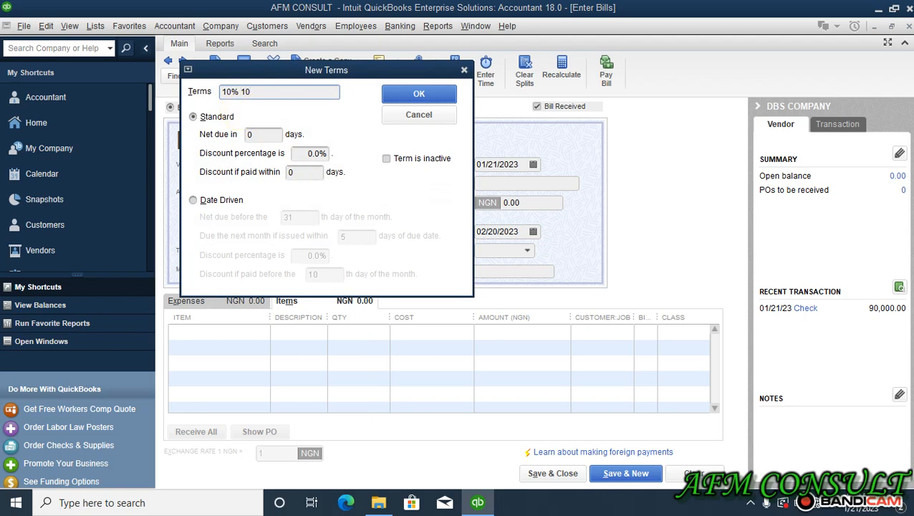
pyautogui.write('NET')
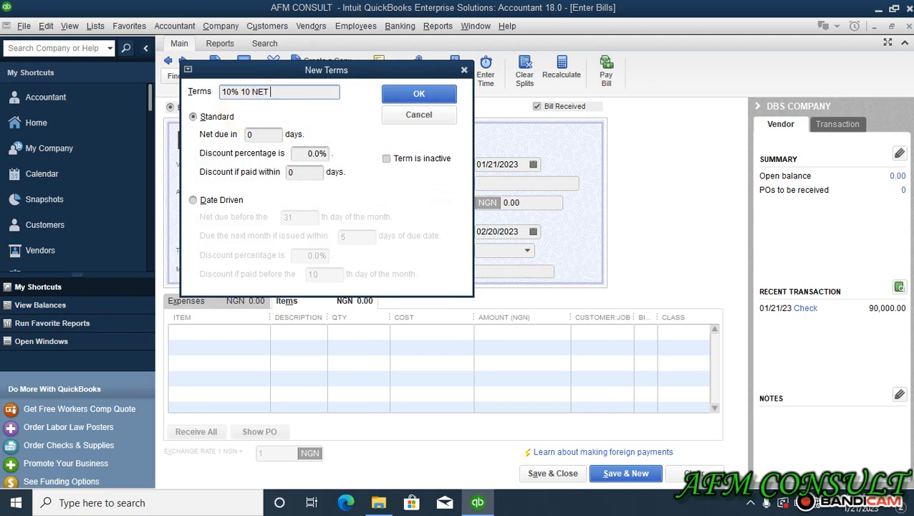
pyautogui.write('30')
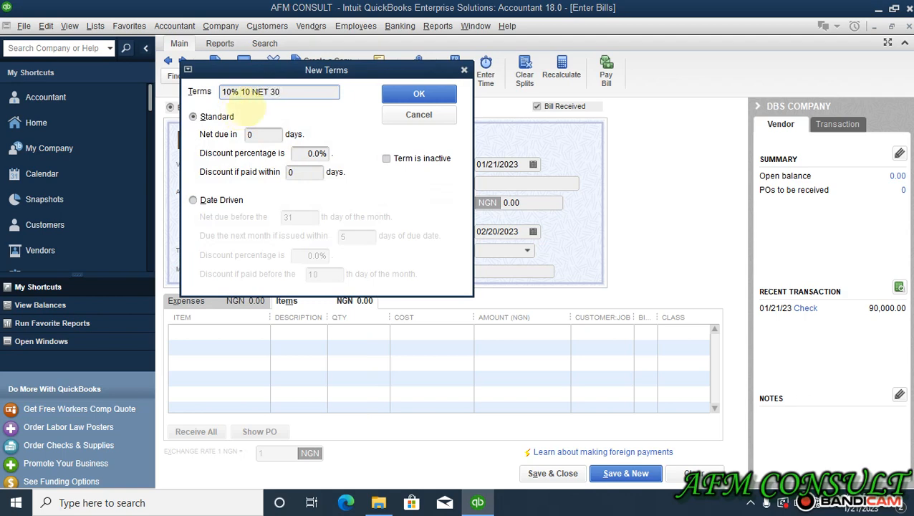
pyautogui.click(261, 135)
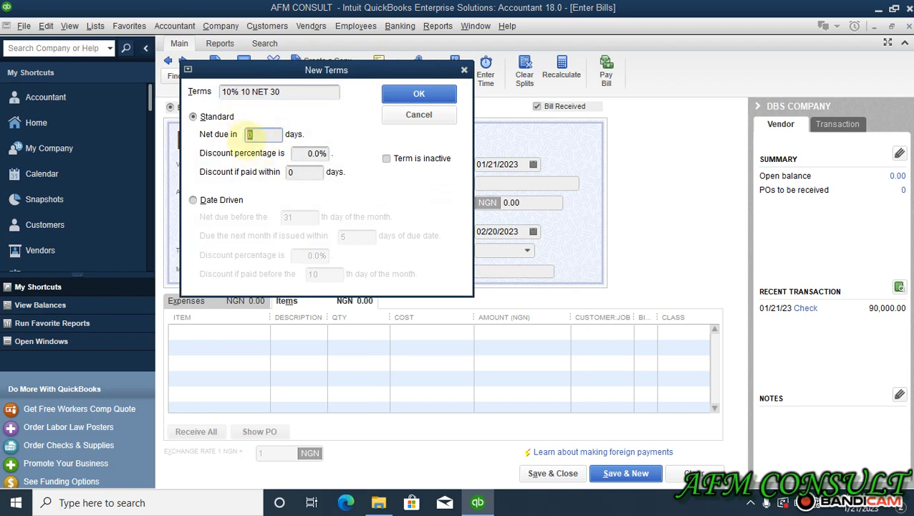
pyautogui.write('30')
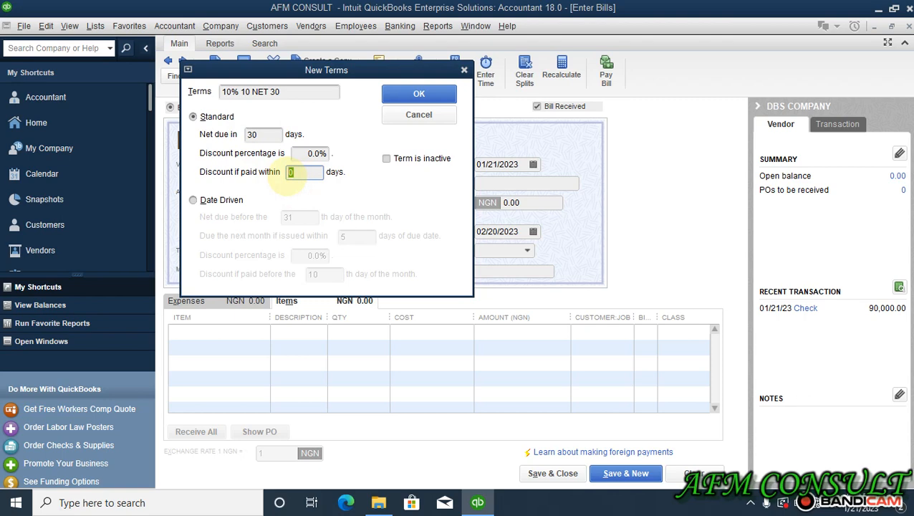
pyautogui.write('10')
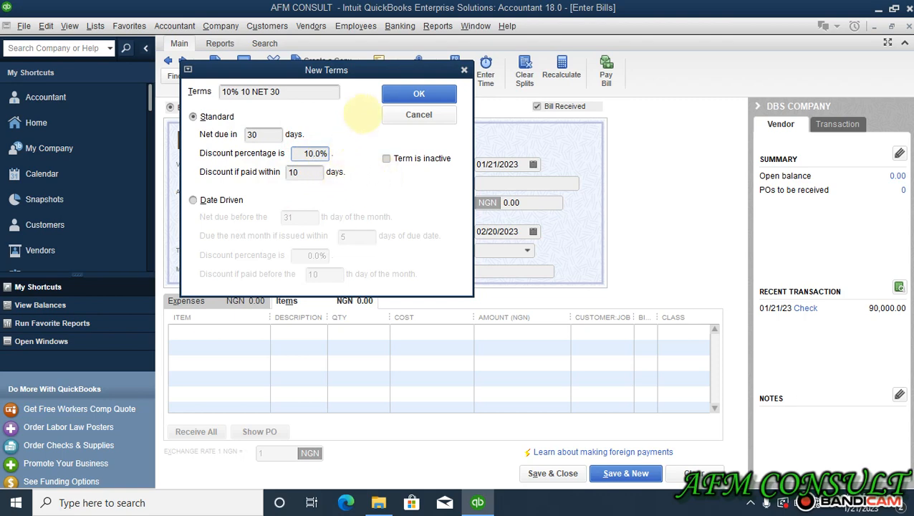
pyautogui.click(418, 93)
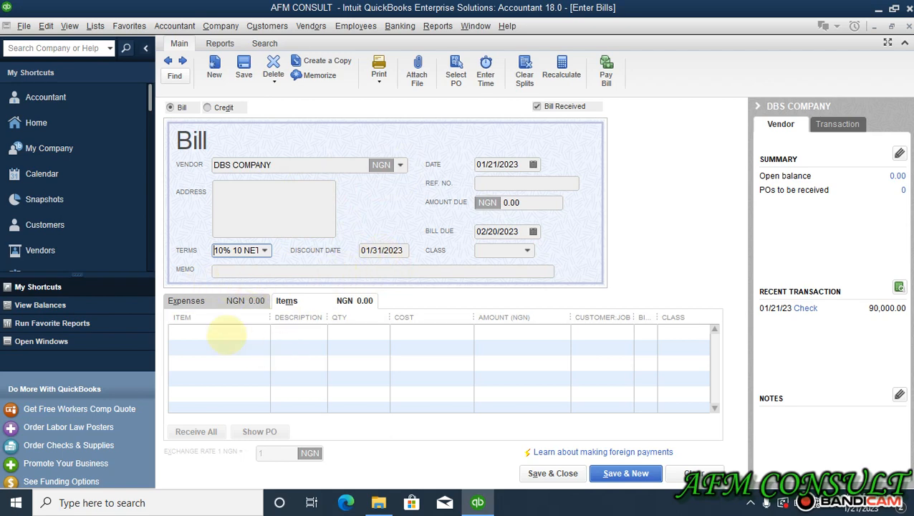
# Add one Ceiling Fan at 100,000 to the bill without updating the item's stored cost
pyautogui.click(215, 333)
pyautogui.write('Ceiling Fan')
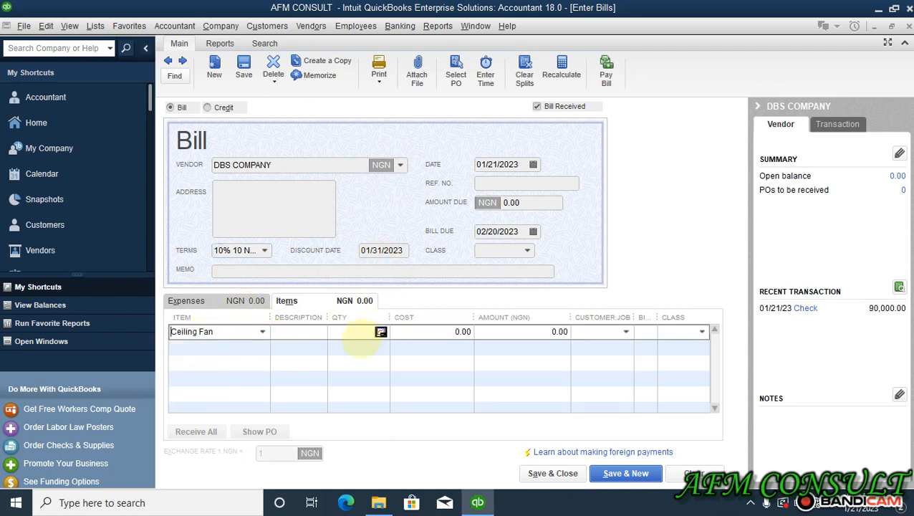
pyautogui.write('100,00')
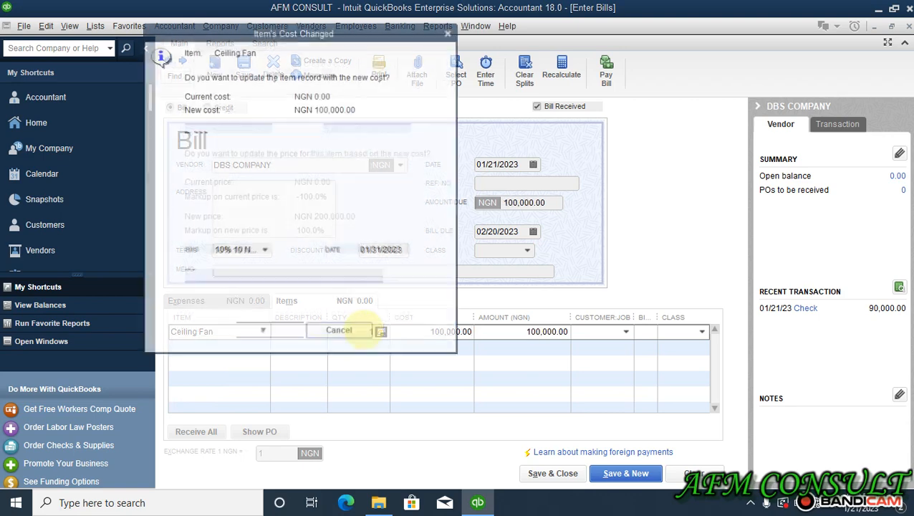
pyautogui.click(338, 330)
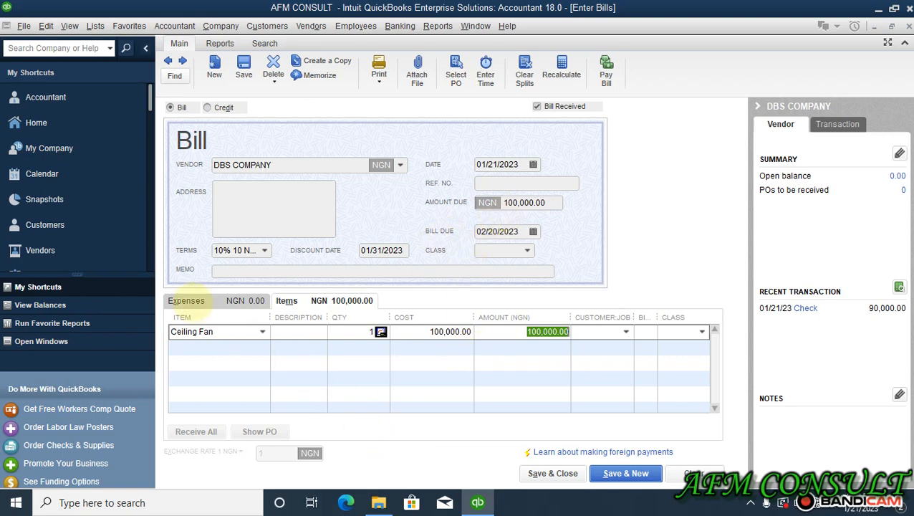
pyautogui.moveTo(553, 473)
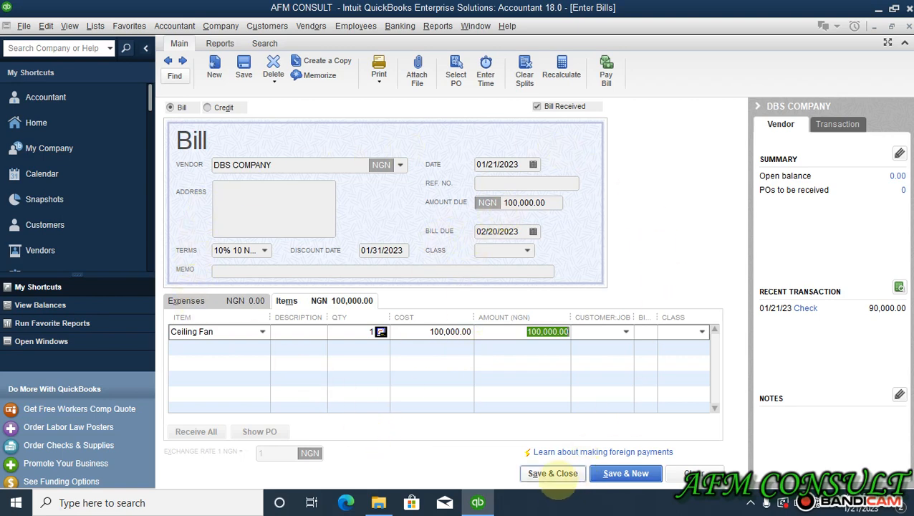
# Save the 100,000 bill, making the new terms permanent for DBS COMPANY and skipping class assignment
pyautogui.click(553, 473)
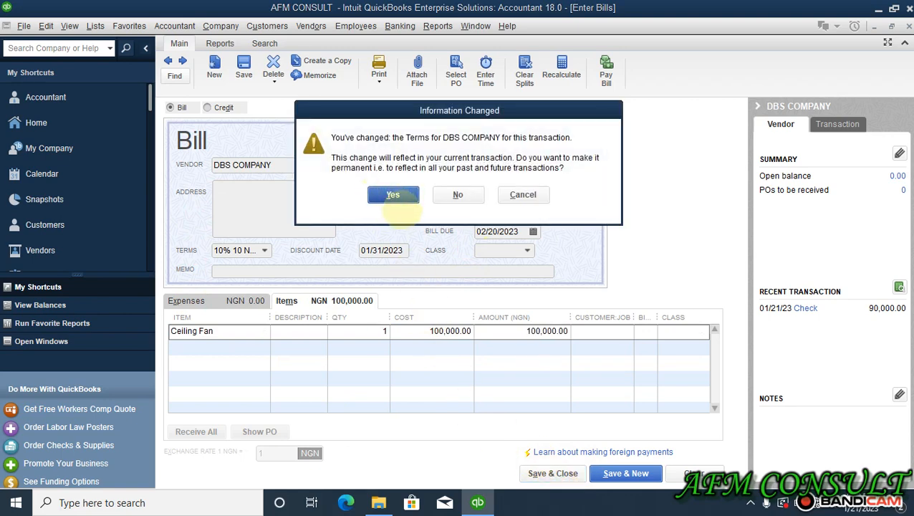
pyautogui.click(393, 195)
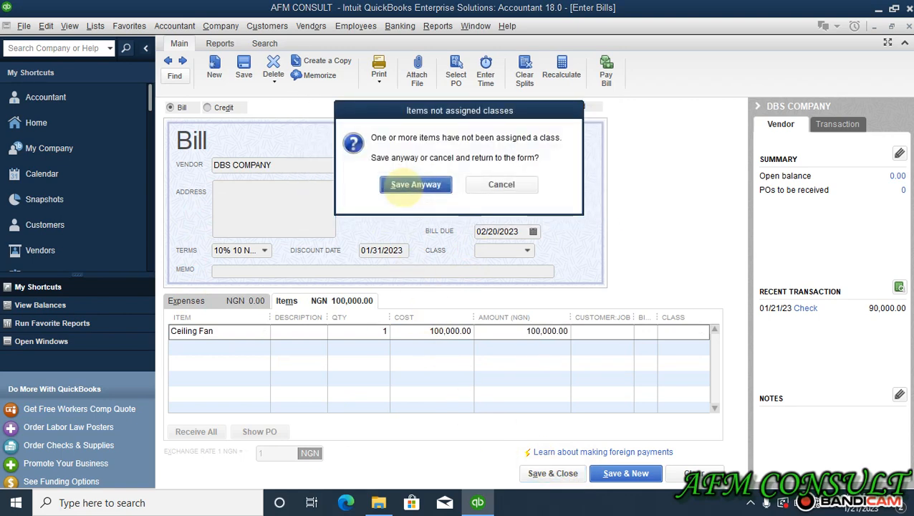
pyautogui.click(415, 183)
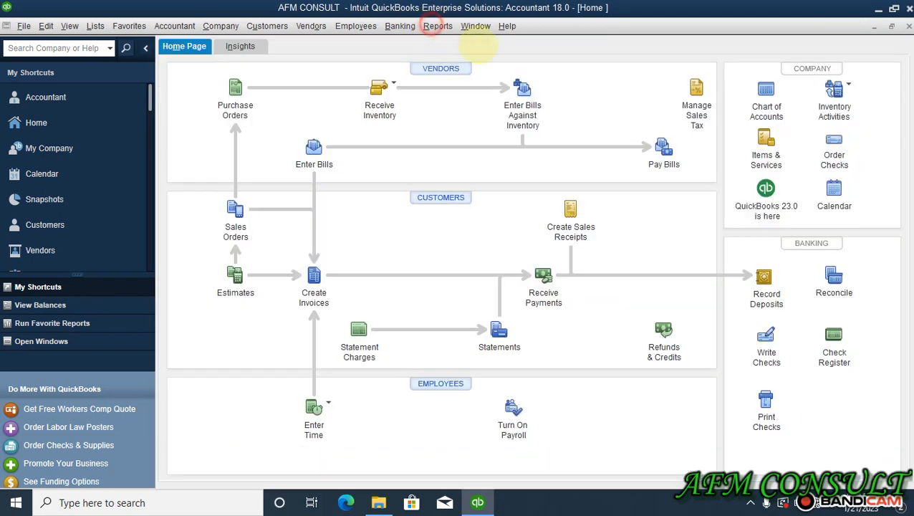
# Run the Balance Sheet and drill into Inventory Asset's 190,000 transactions
pyautogui.click(439, 26)
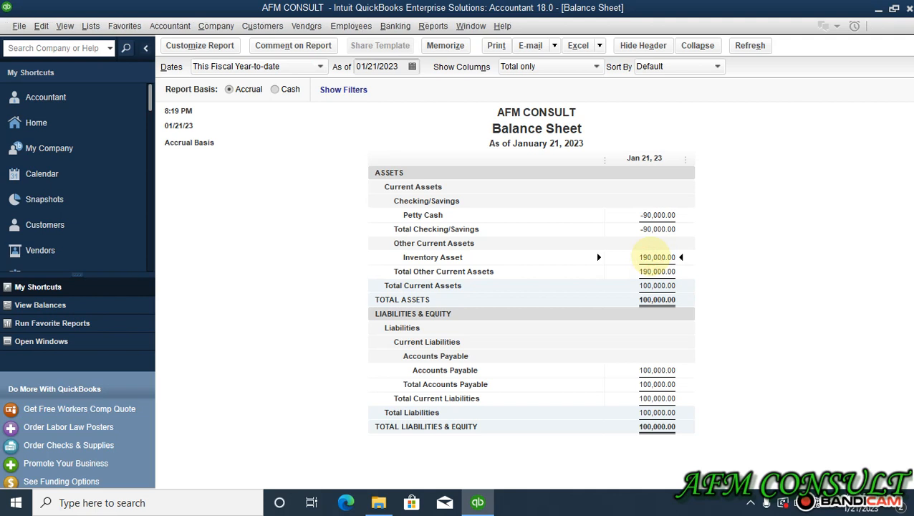
pyautogui.doubleClick(655, 256)
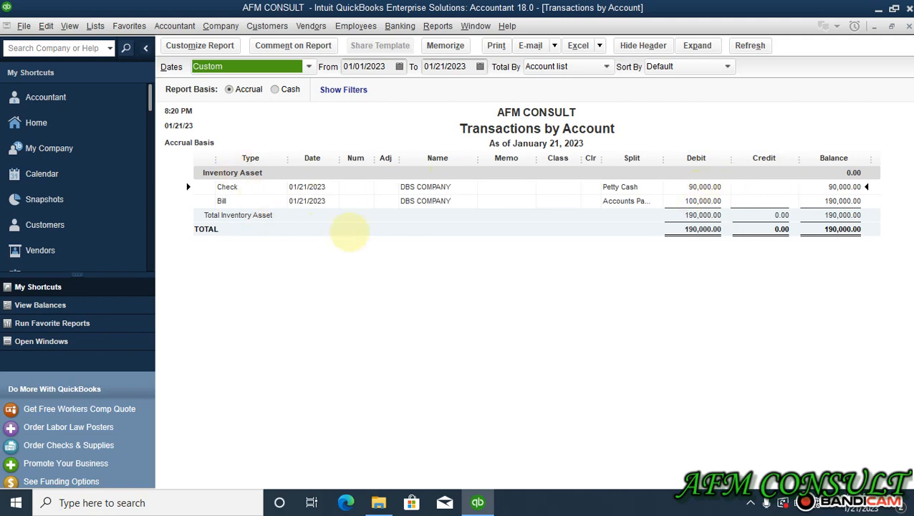
pyautogui.moveTo(881, 238)
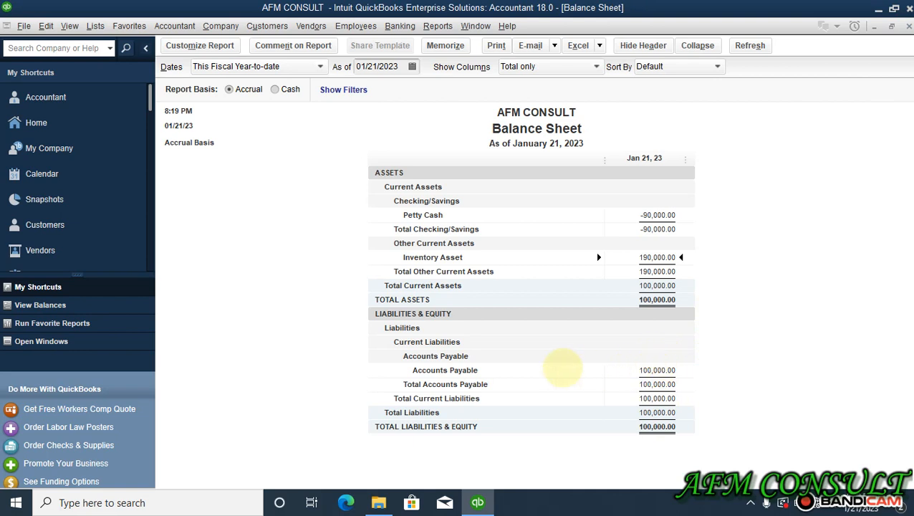
pyautogui.moveTo(623, 370)
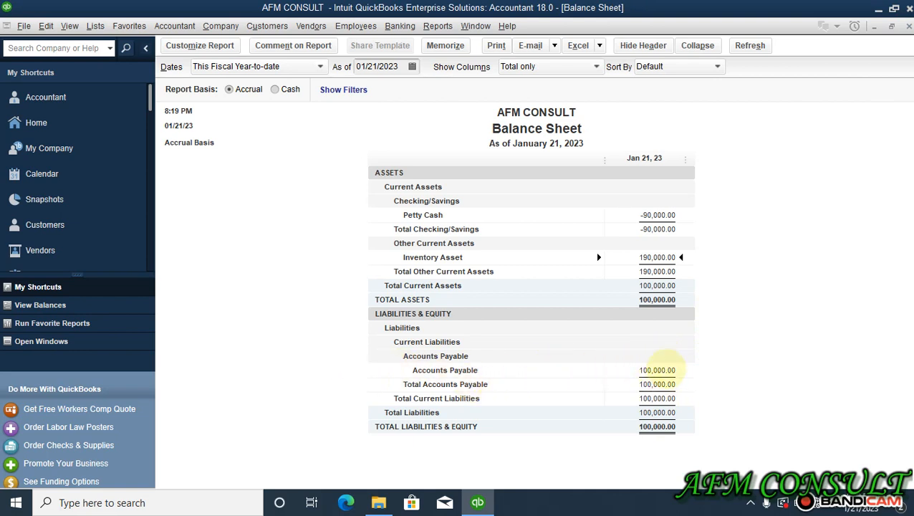
pyautogui.moveTo(584, 350)
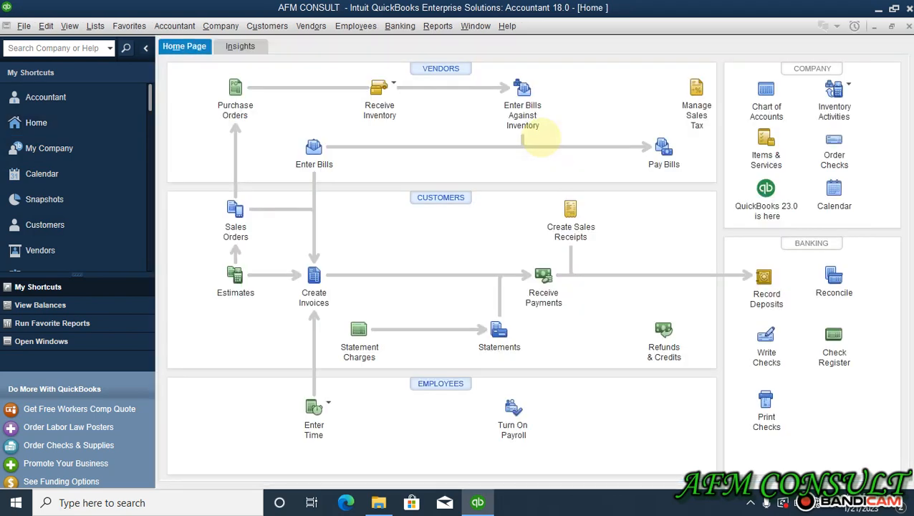
pyautogui.moveTo(376, 86)
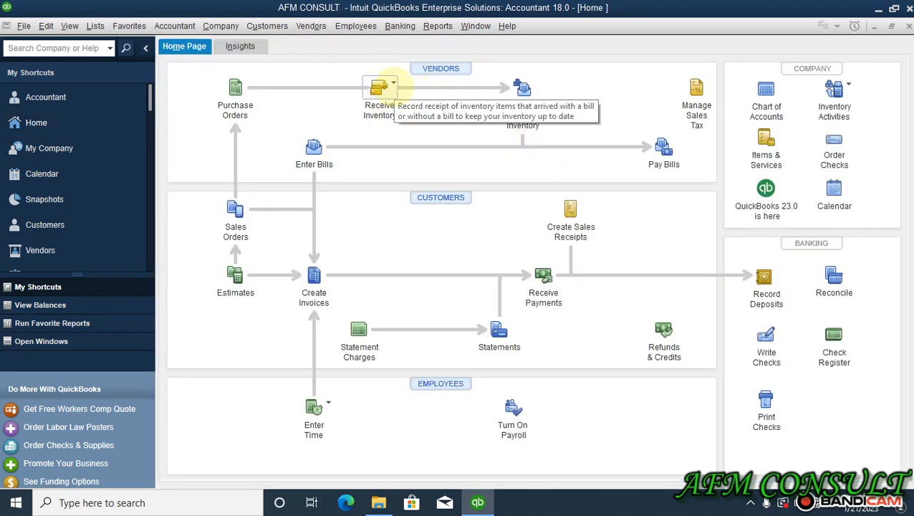
# Check the Receive Inventory options, then bring up Pay Bills listing the 100,000 DBS COMPANY bill
pyautogui.click(393, 84)
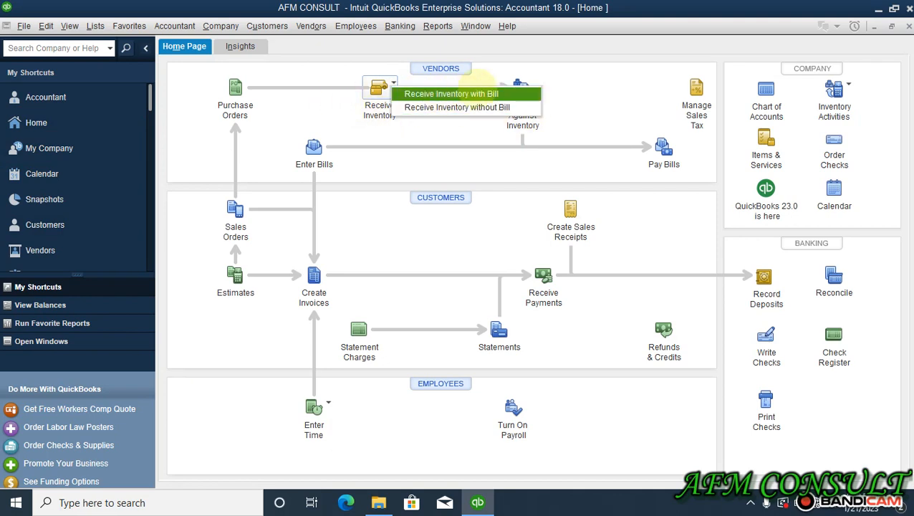
pyautogui.moveTo(662, 146)
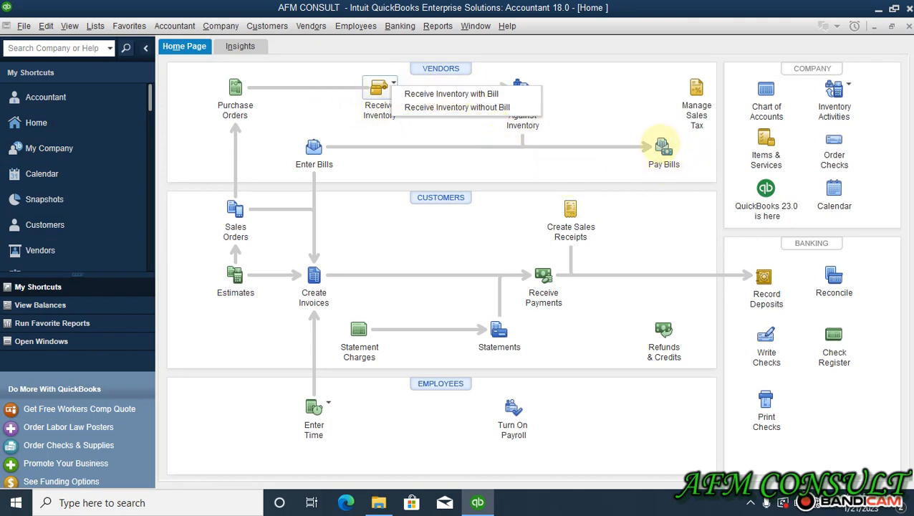
pyautogui.moveTo(767, 353)
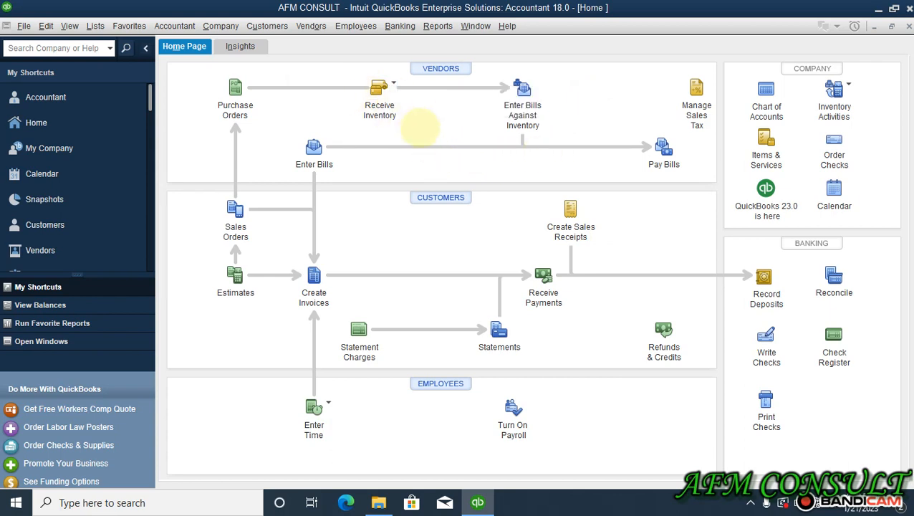
pyautogui.moveTo(663, 151)
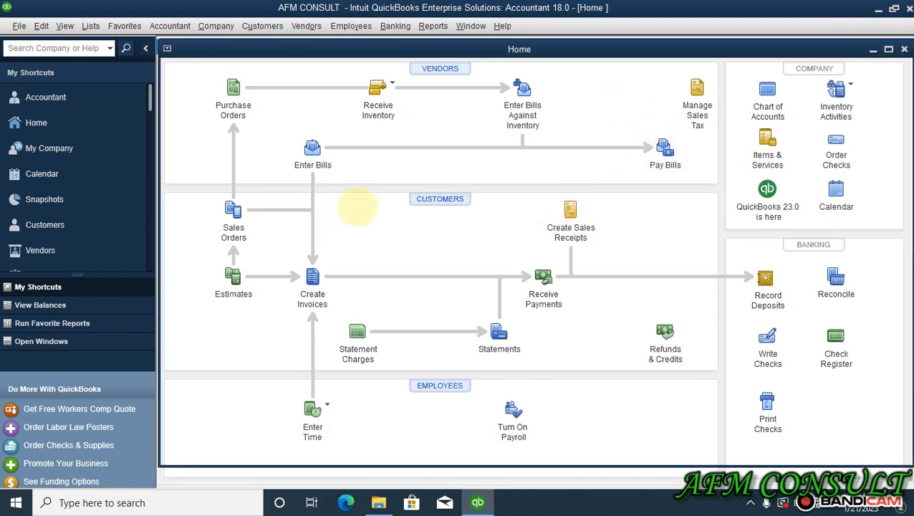
pyautogui.click(665, 148)
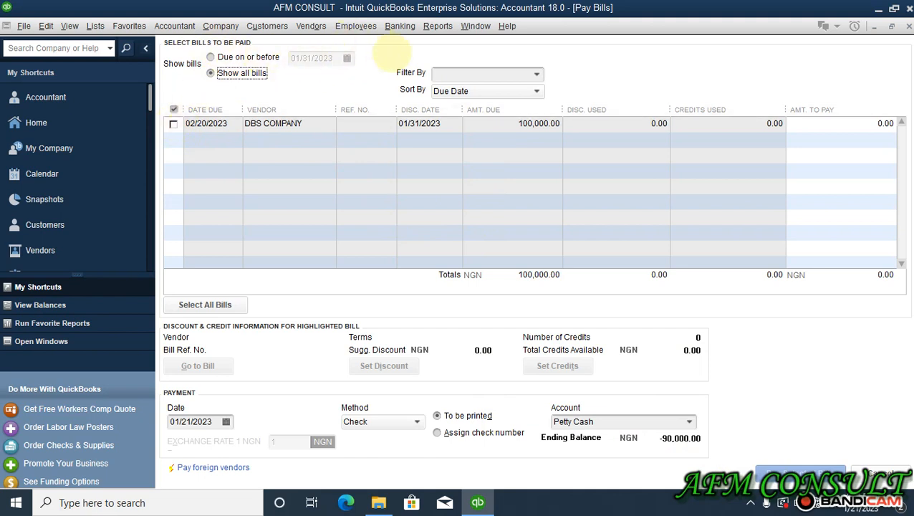
pyautogui.moveTo(327, 173)
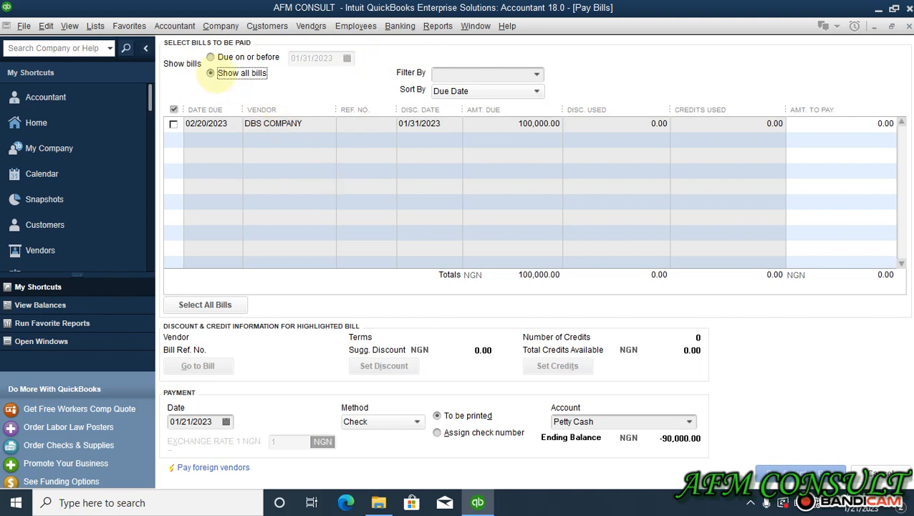
pyautogui.click(212, 57)
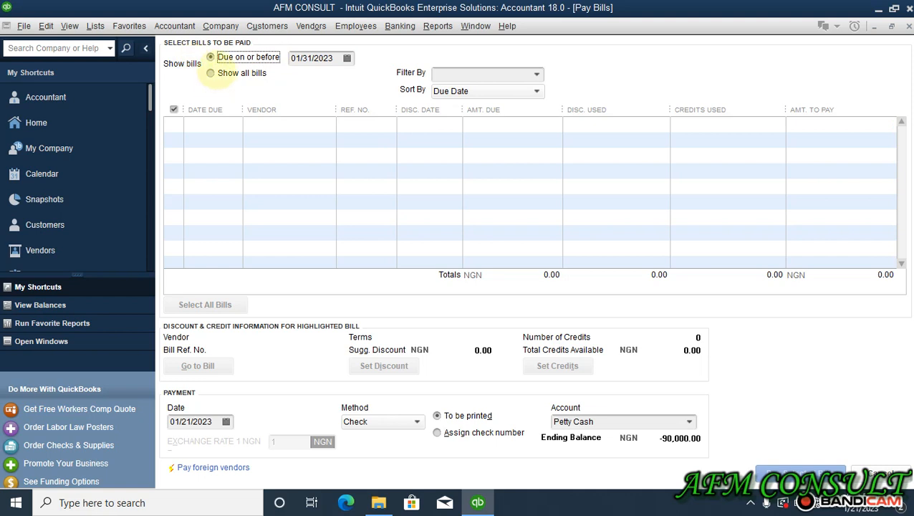
pyautogui.click(210, 73)
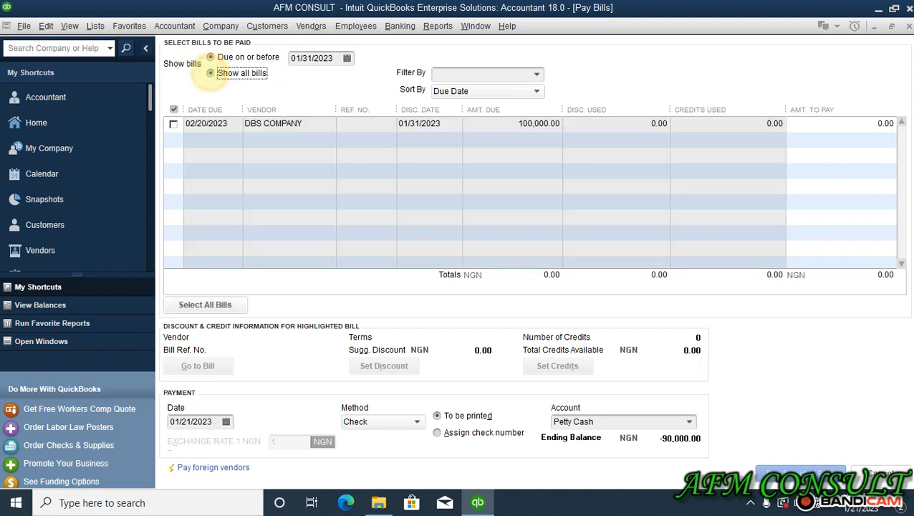
pyautogui.click(212, 73)
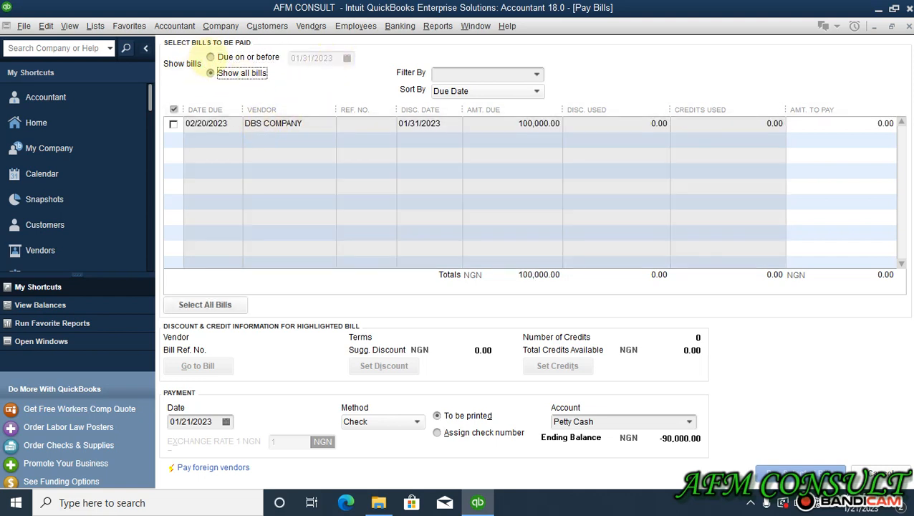
pyautogui.click(216, 58)
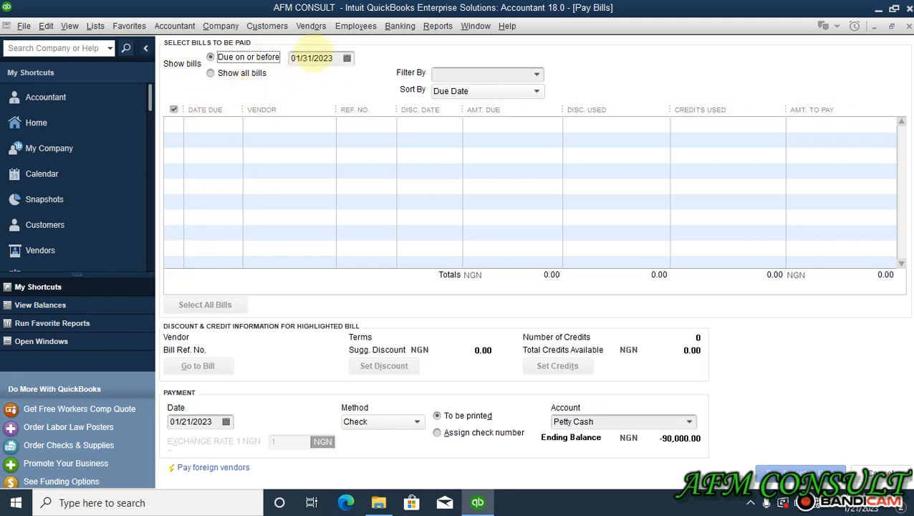
pyautogui.click(346, 57)
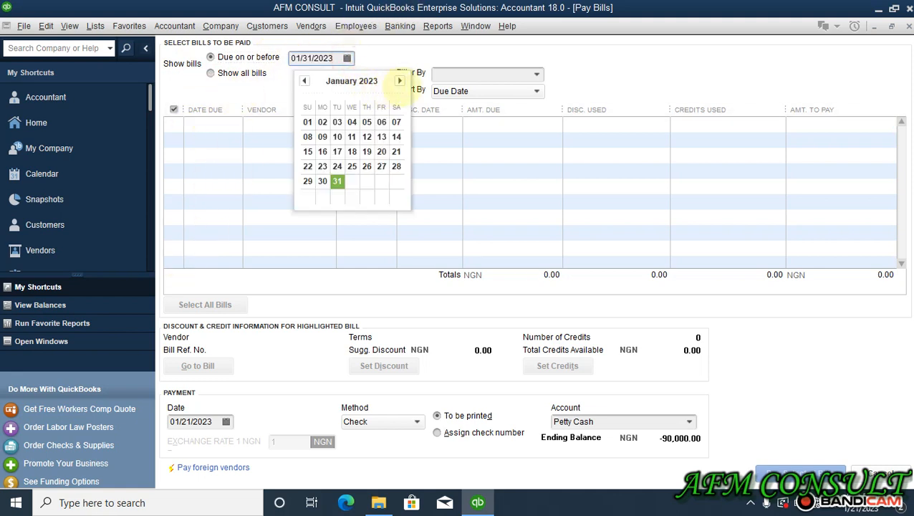
pyautogui.click(399, 80)
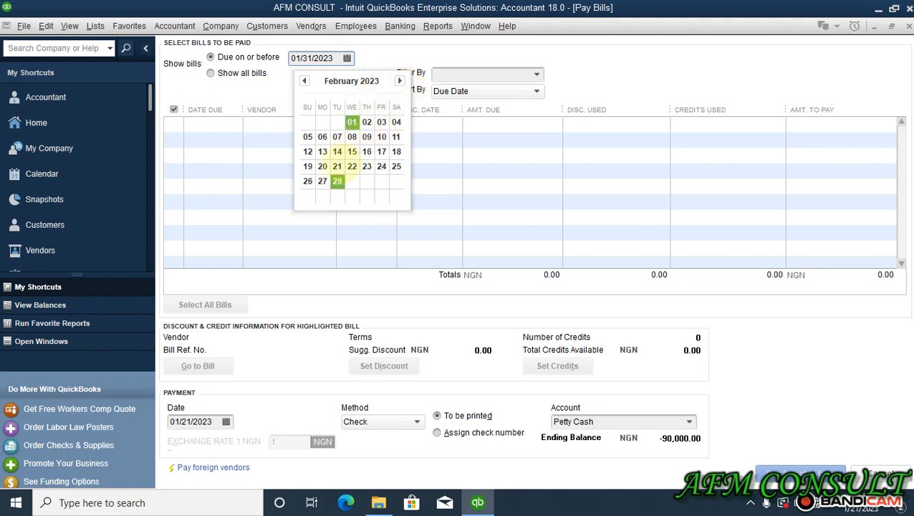
pyautogui.click(352, 166)
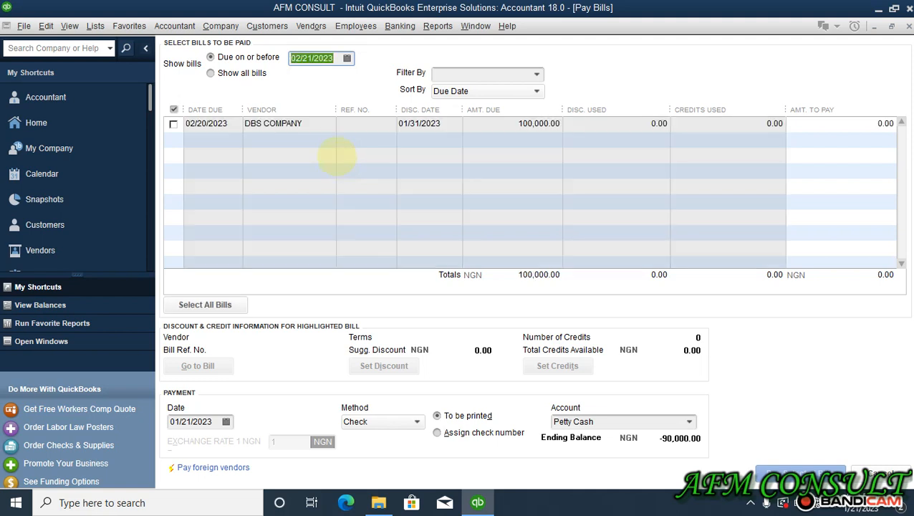
pyautogui.click(347, 57)
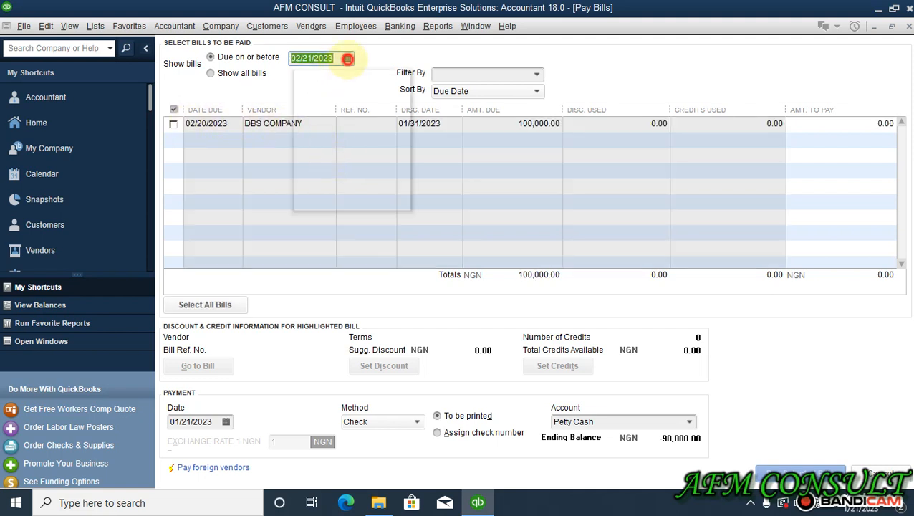
pyautogui.click(348, 57)
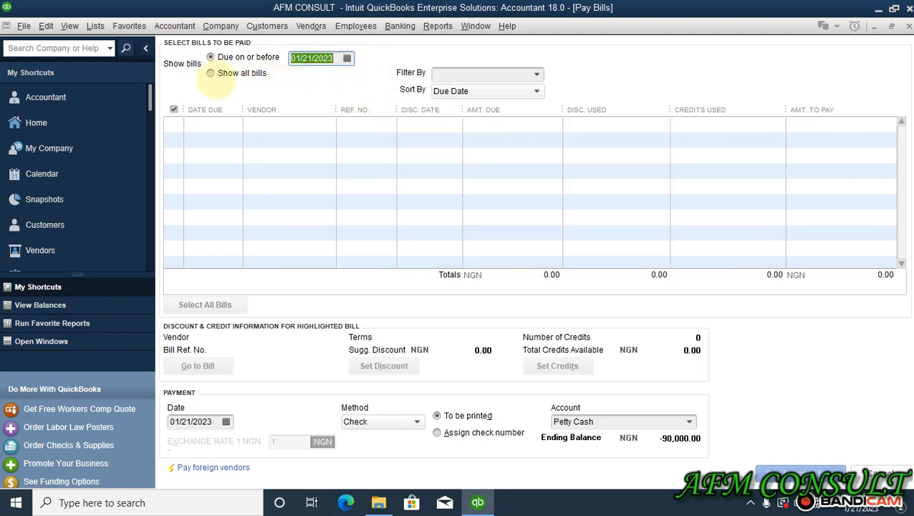
pyautogui.click(210, 73)
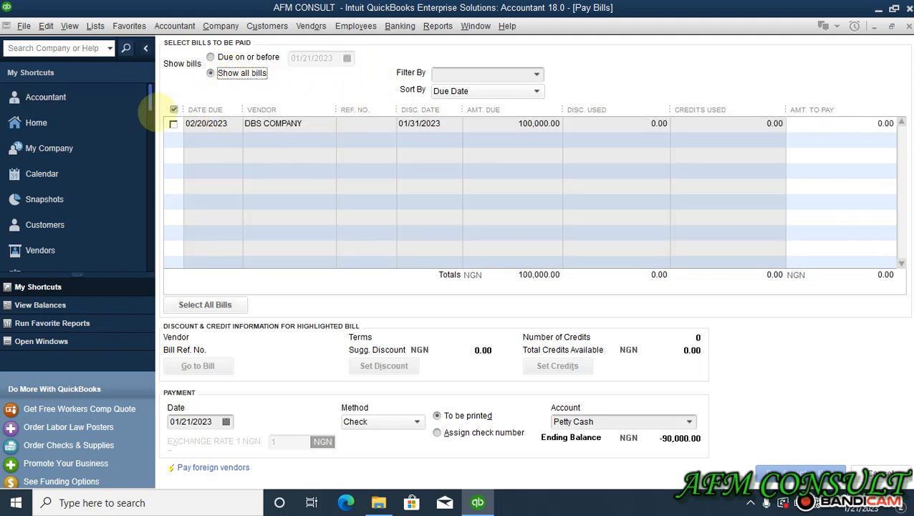
pyautogui.click(174, 123)
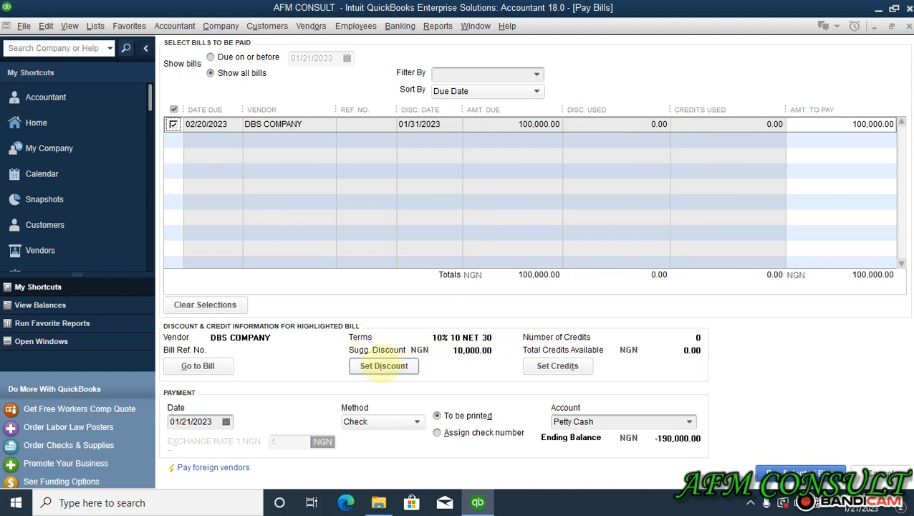
# Apply a 10,000 discount to the DBS COMPANY bill, posted to the Purchase Discounts account
pyautogui.click(384, 367)
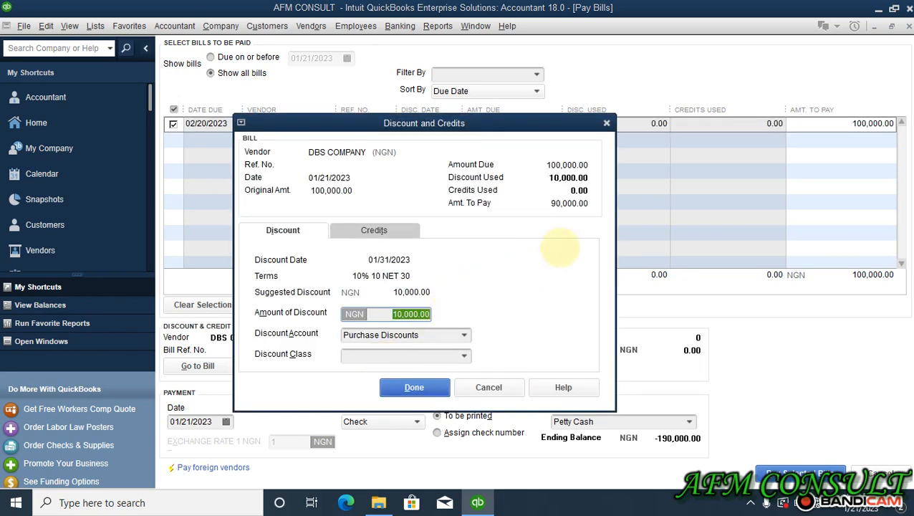
pyautogui.moveTo(508, 207)
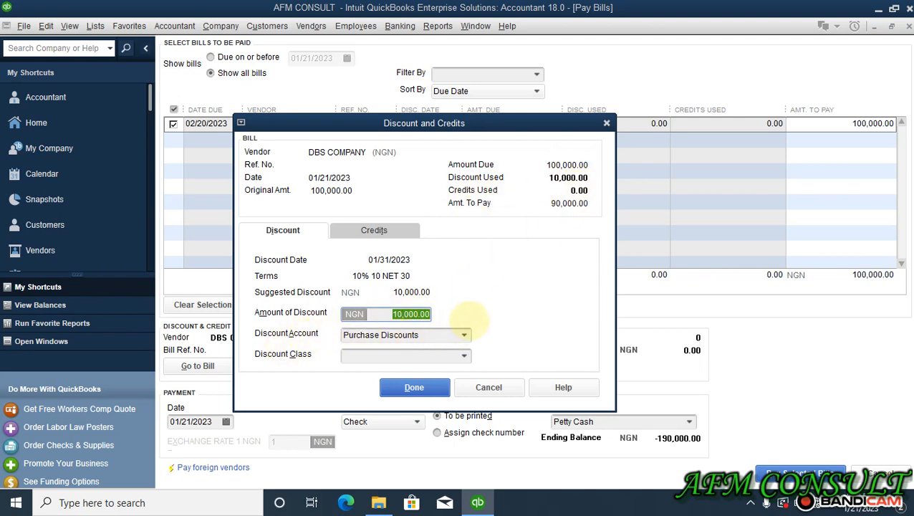
pyautogui.click(462, 336)
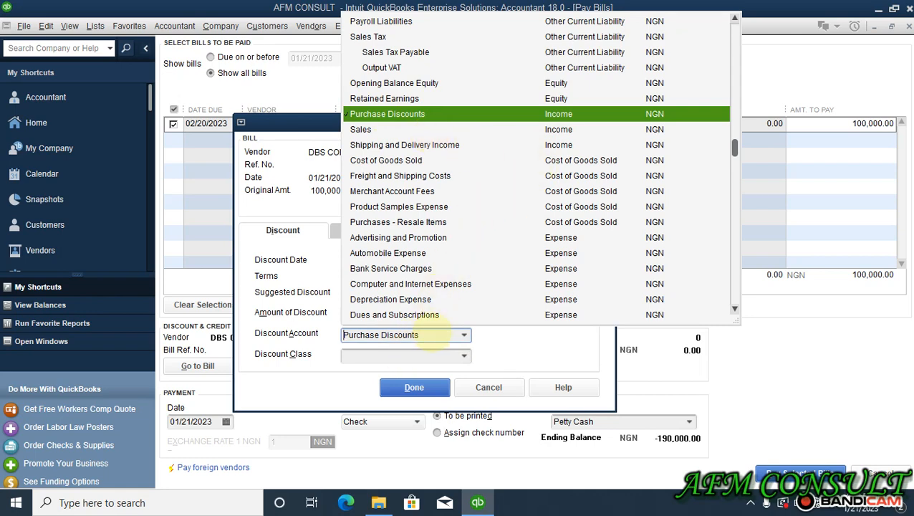
pyautogui.click(496, 115)
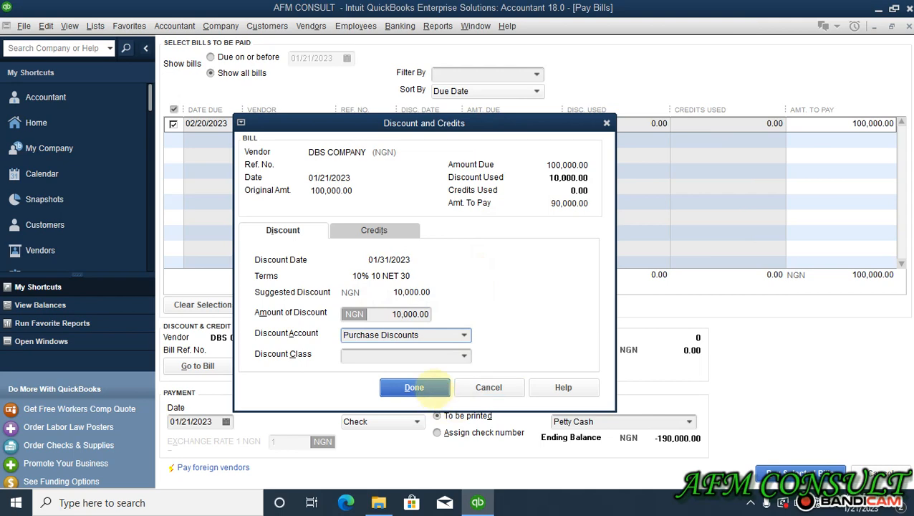
pyautogui.click(415, 387)
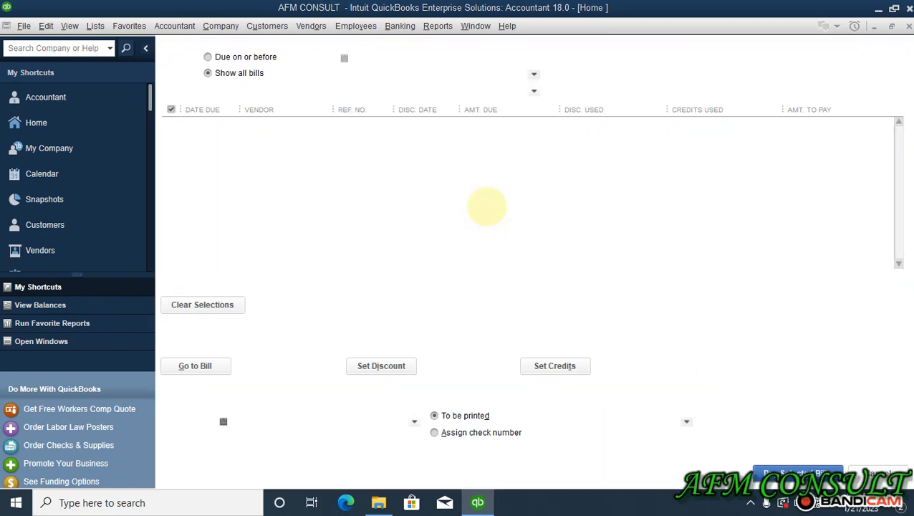
# Pay the selected bill for 90,000 and dismiss the Payment Summary to return to the Home page
pyautogui.click(797, 472)
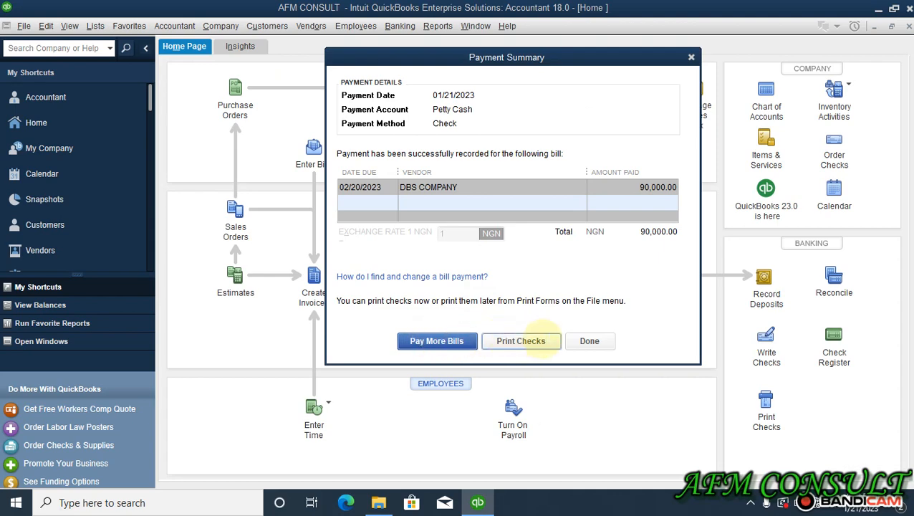
pyautogui.click(589, 341)
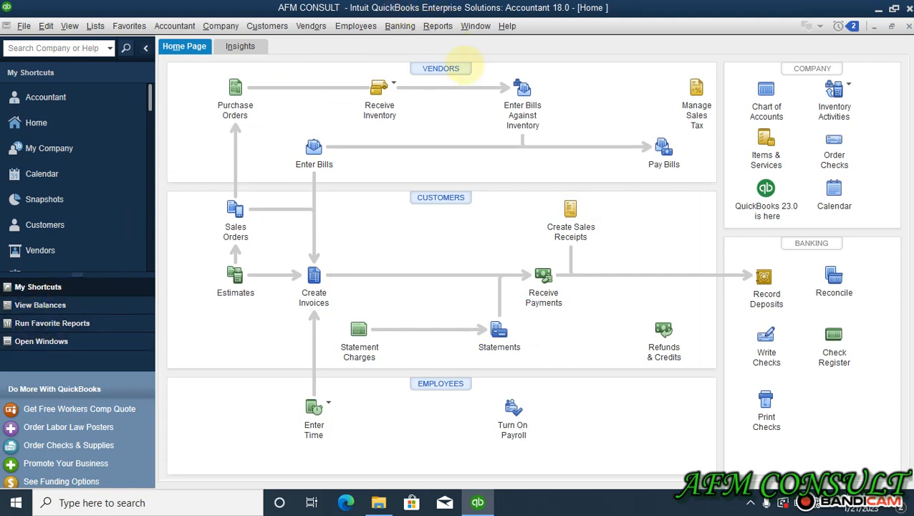
pyautogui.click(438, 26)
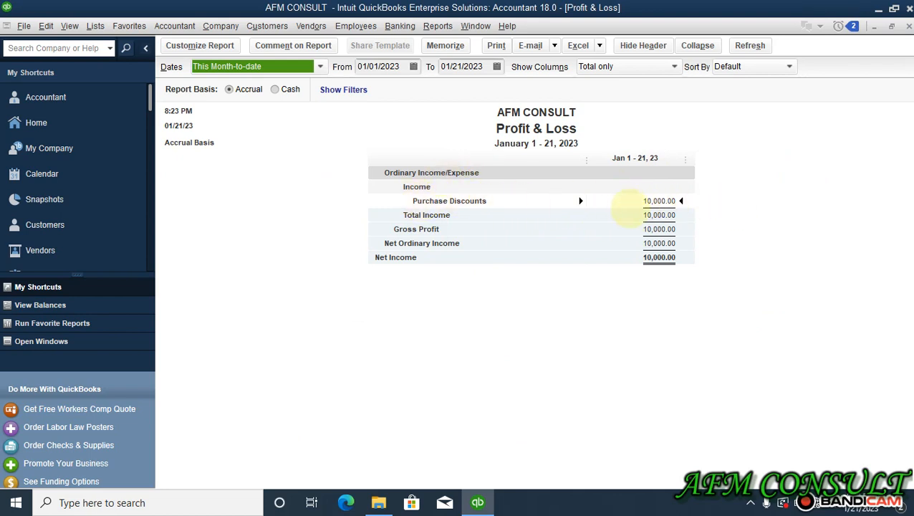
# Run the standard Balance Sheet from Reports > Company & Financial after the Profit & Loss
pyautogui.click(437, 26)
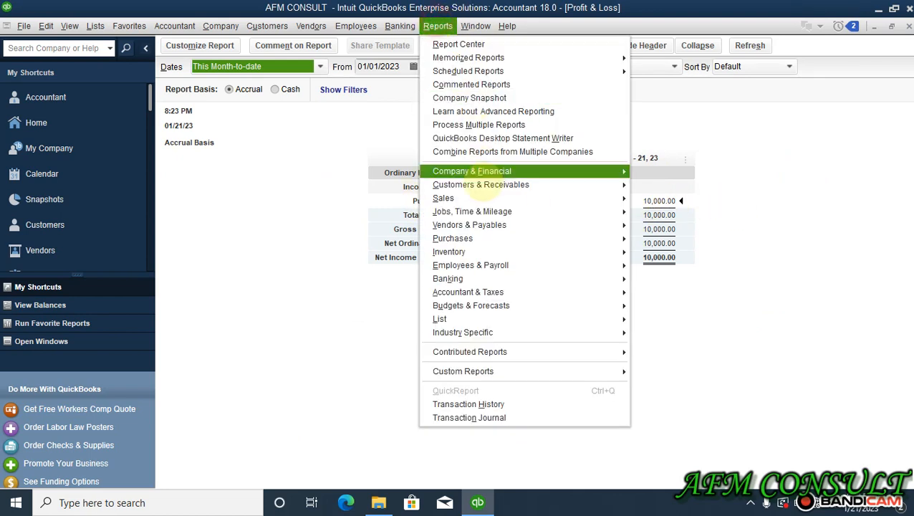
pyautogui.moveTo(471, 171)
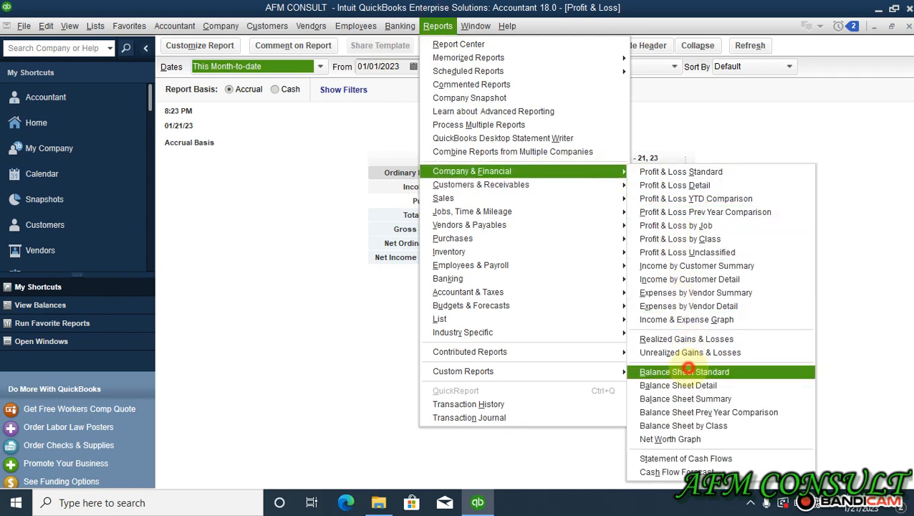
pyautogui.click(689, 371)
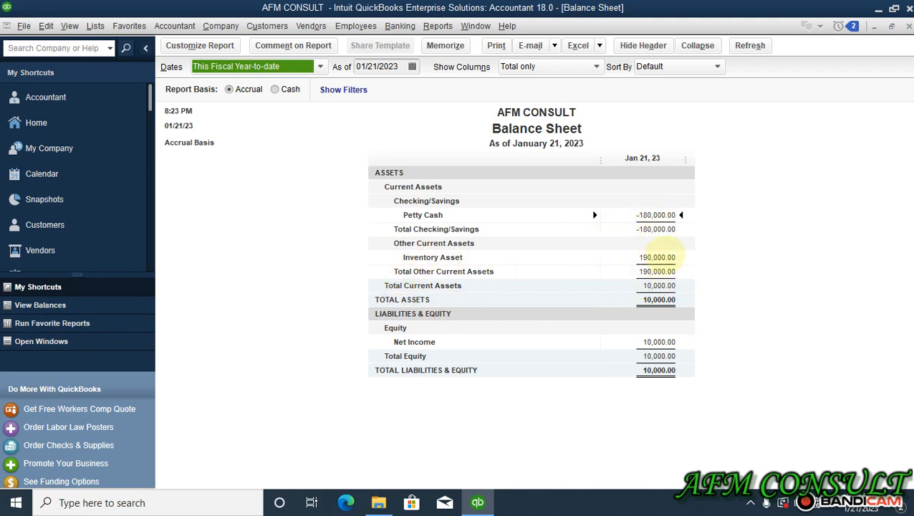
pyautogui.moveTo(582, 281)
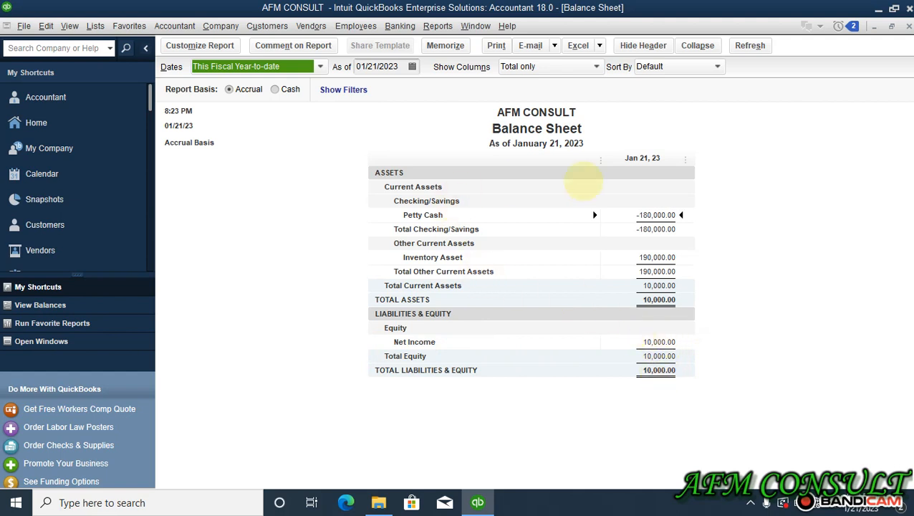
pyautogui.moveTo(523, 158)
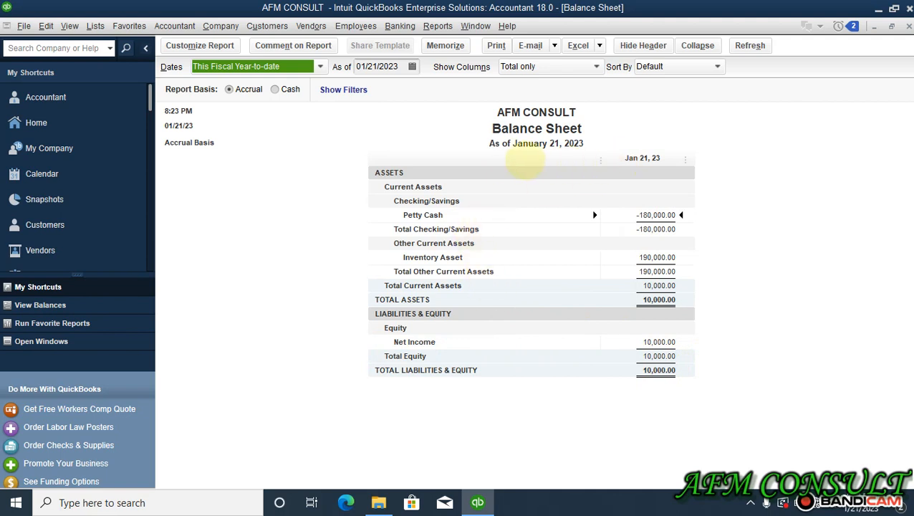
pyautogui.moveTo(380, 341)
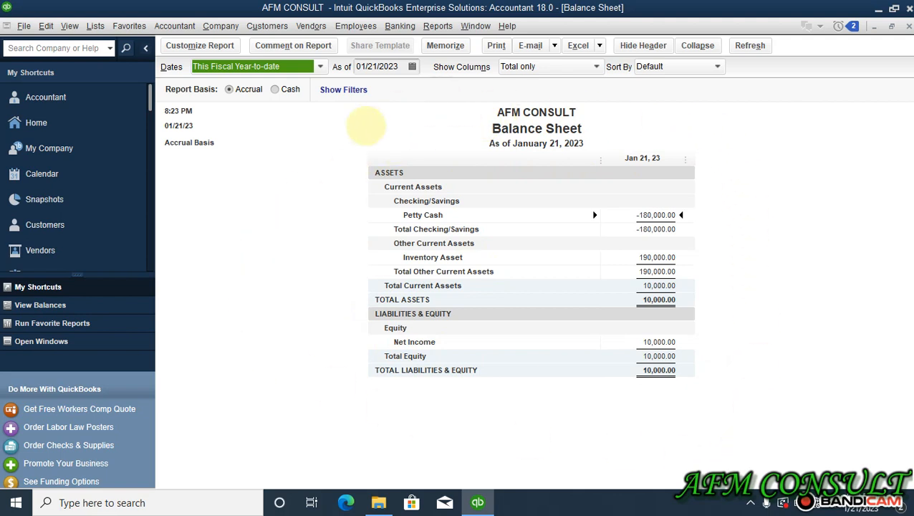
pyautogui.moveTo(711, 308)
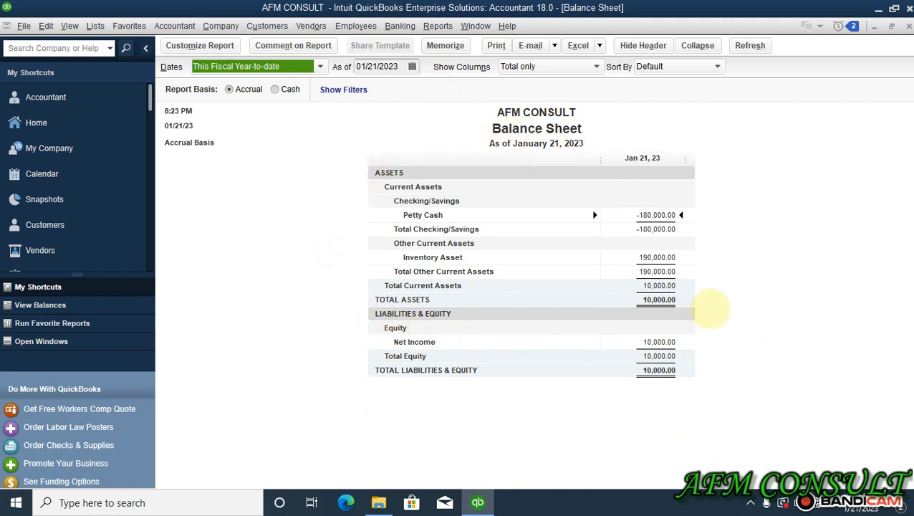
pyautogui.moveTo(458, 171)
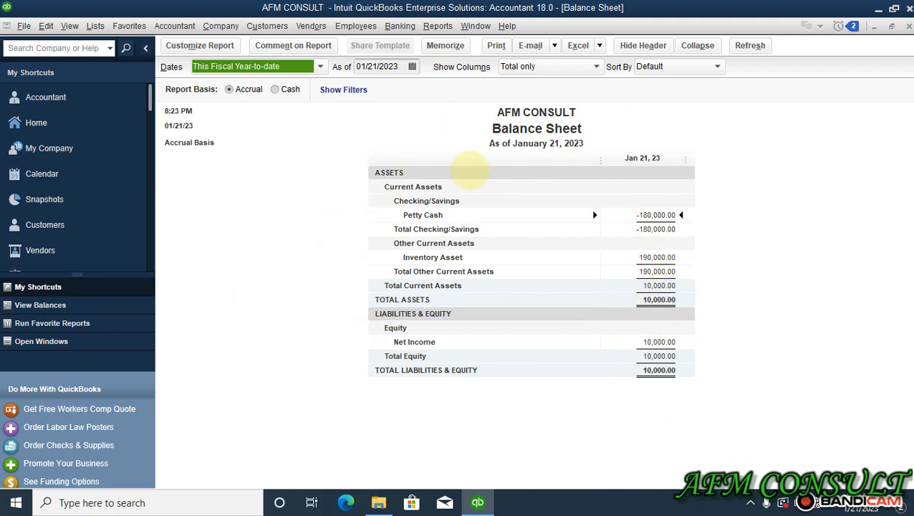
pyautogui.moveTo(370, 145)
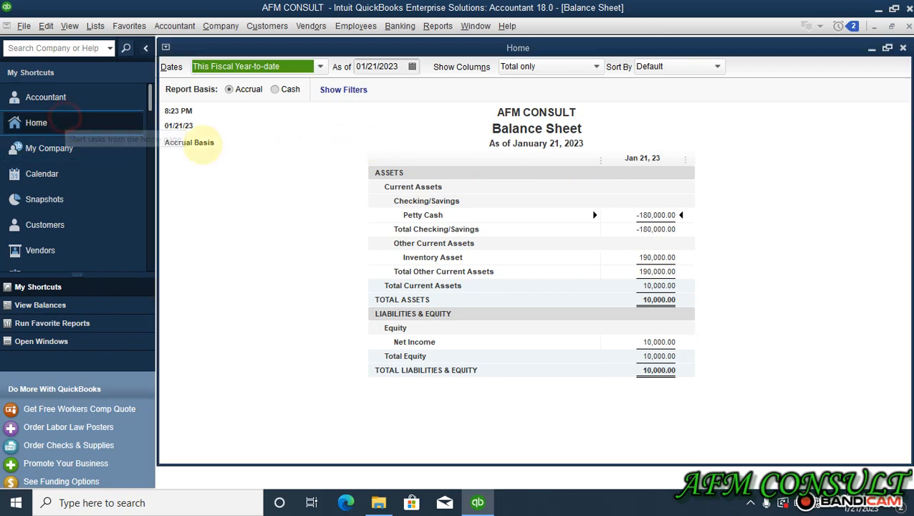
# Close the Balance Sheet showing Petty Cash -100,000 and Net Income 10,000
pyautogui.click(36, 123)
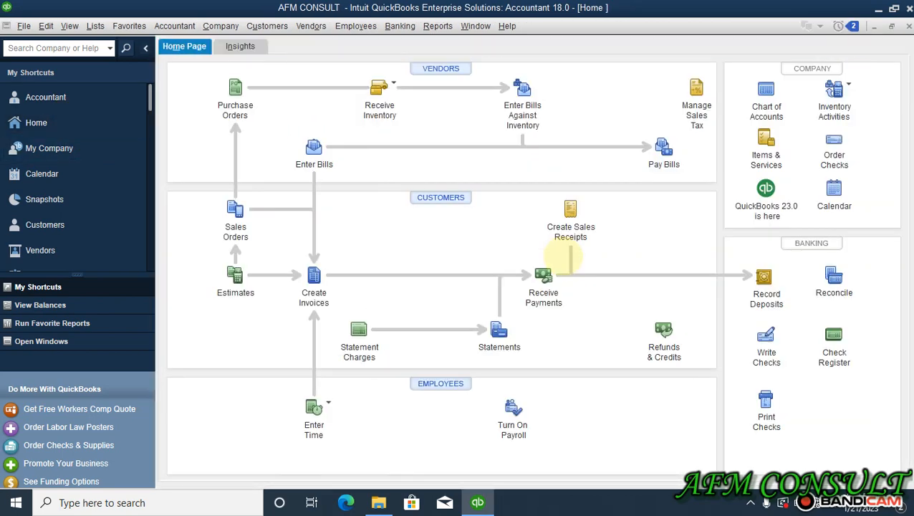